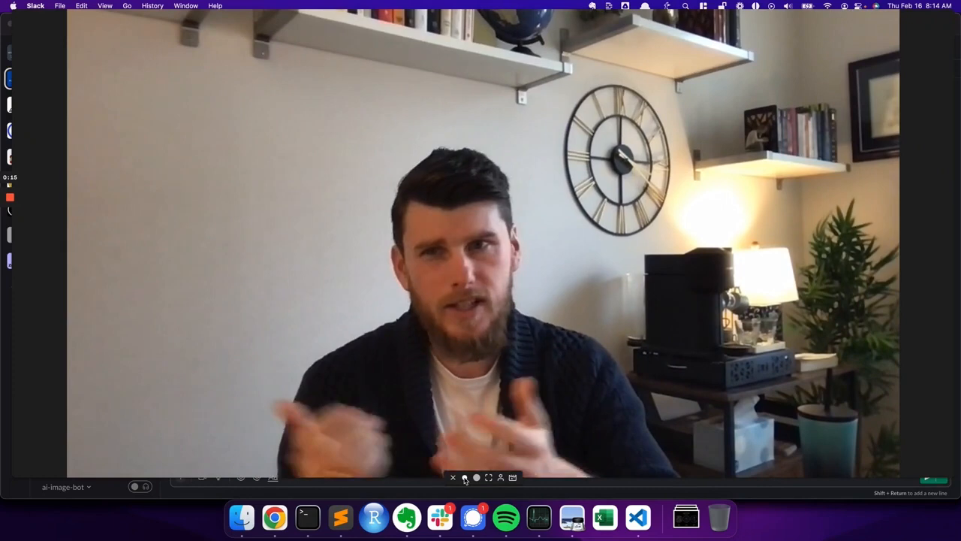
# Glance at an empty ChatGPT chat, then switch to the OpenAI Playground tab
pyautogui.click(453, 477)
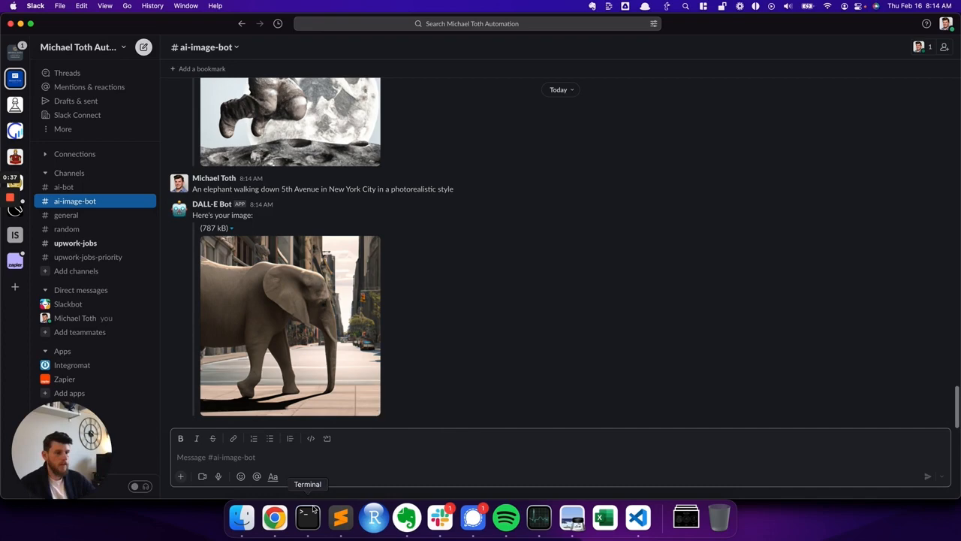
pyautogui.click(274, 517)
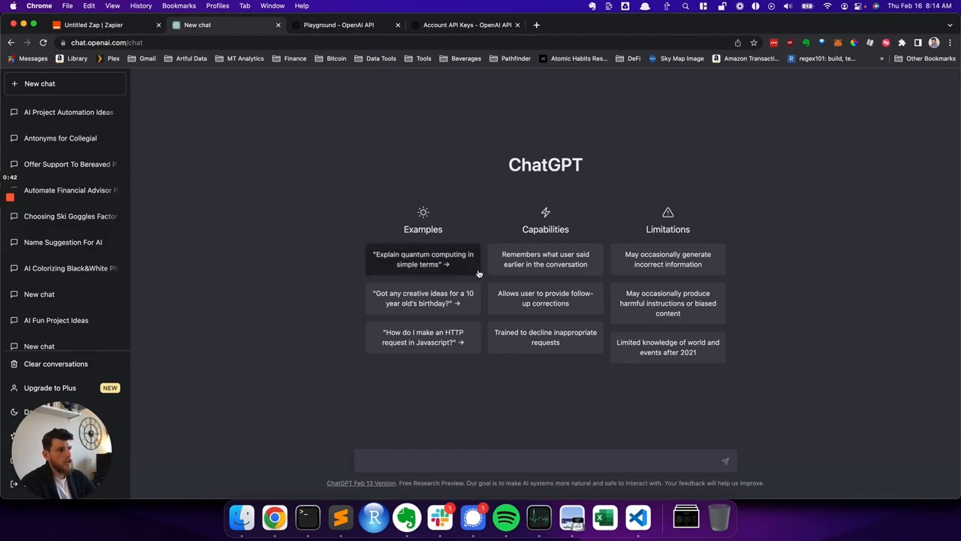
pyautogui.click(545, 460)
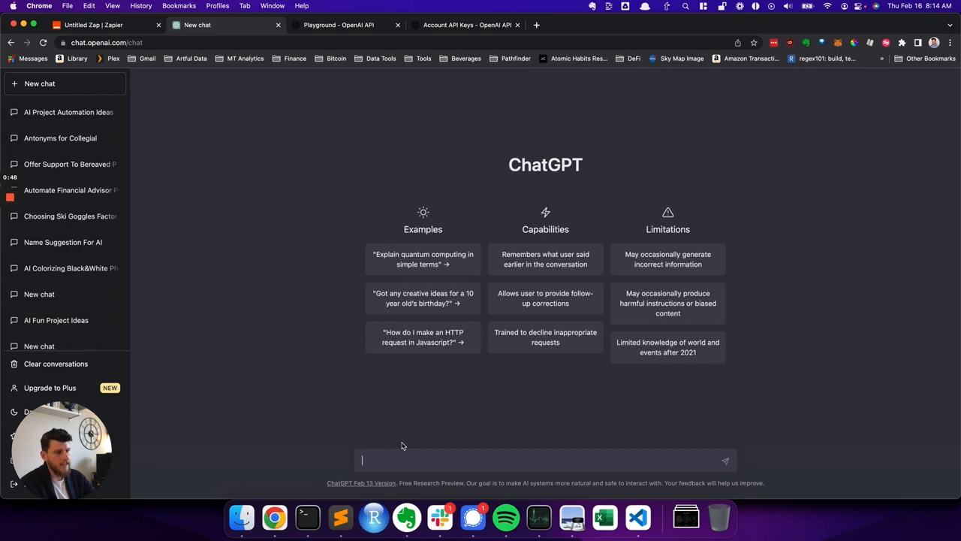
pyautogui.click(338, 25)
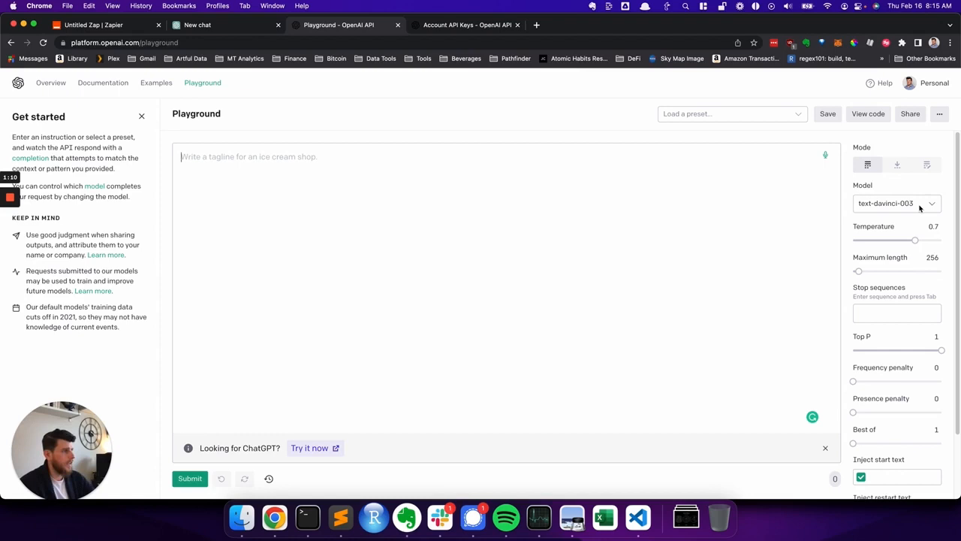
# Browse the Playground model list, leaving text-davinci-003 selected, and return to Slack
pyautogui.scroll(-3)
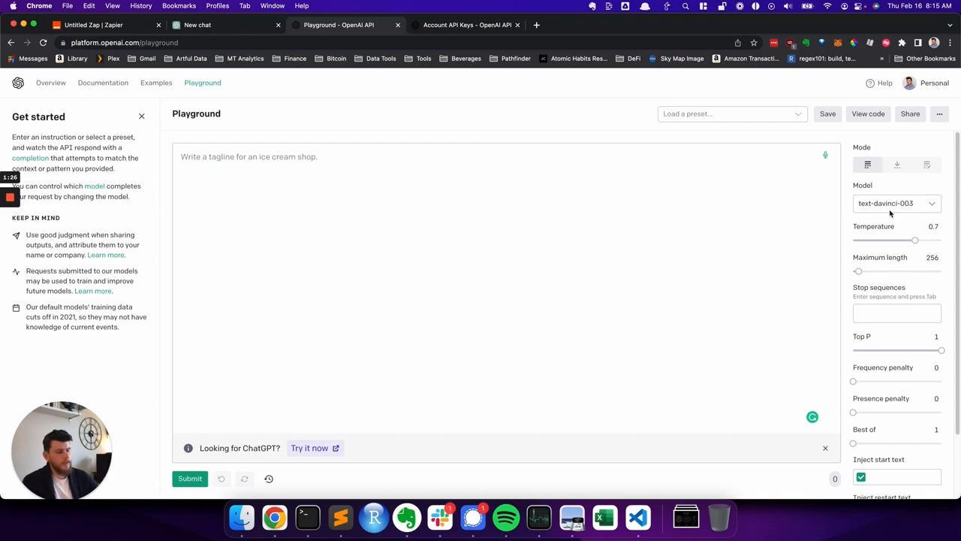
pyautogui.click(895, 203)
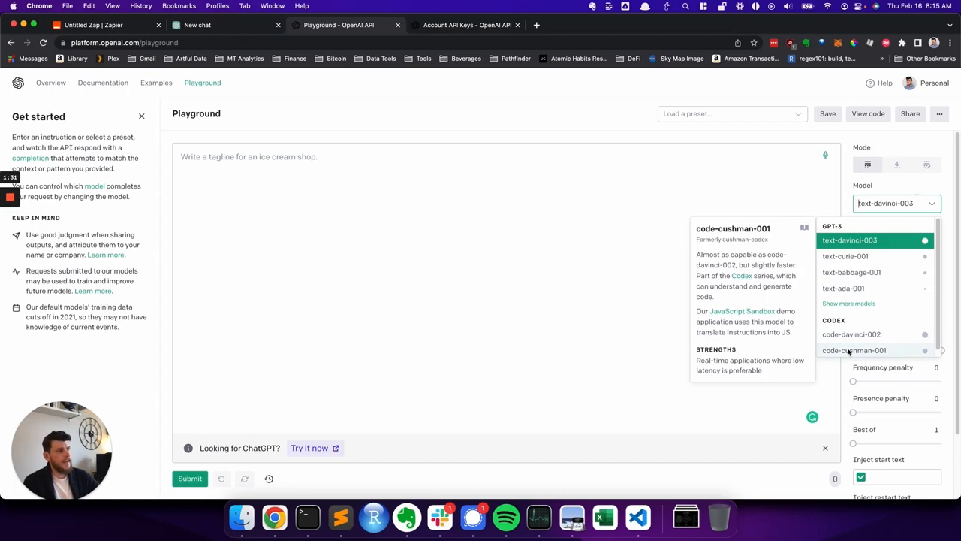
pyautogui.moveTo(852, 328)
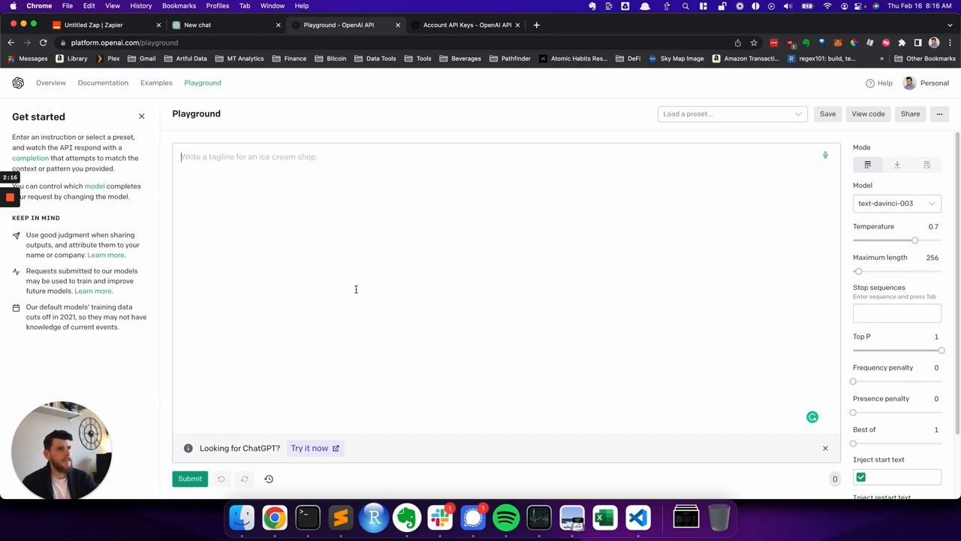
pyautogui.click(440, 517)
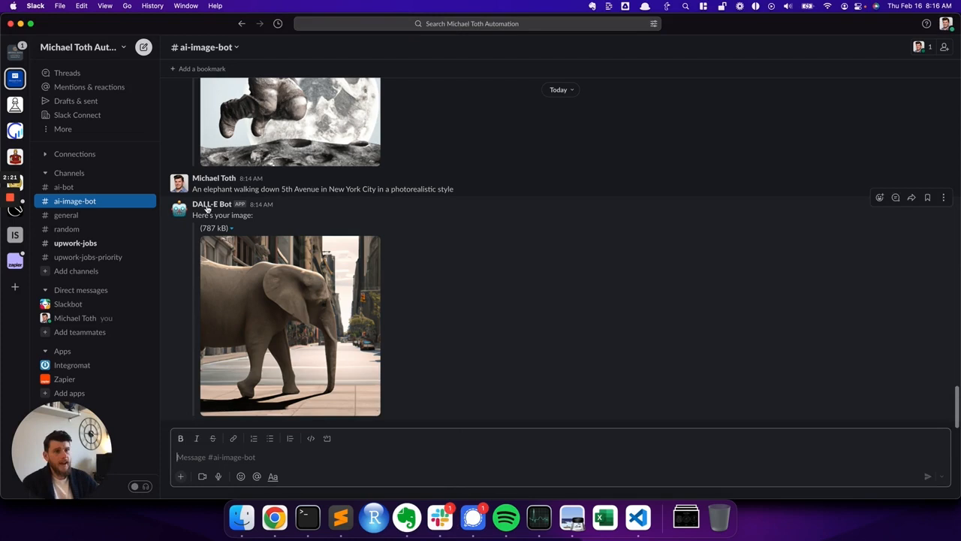
pyautogui.moveTo(618, 302)
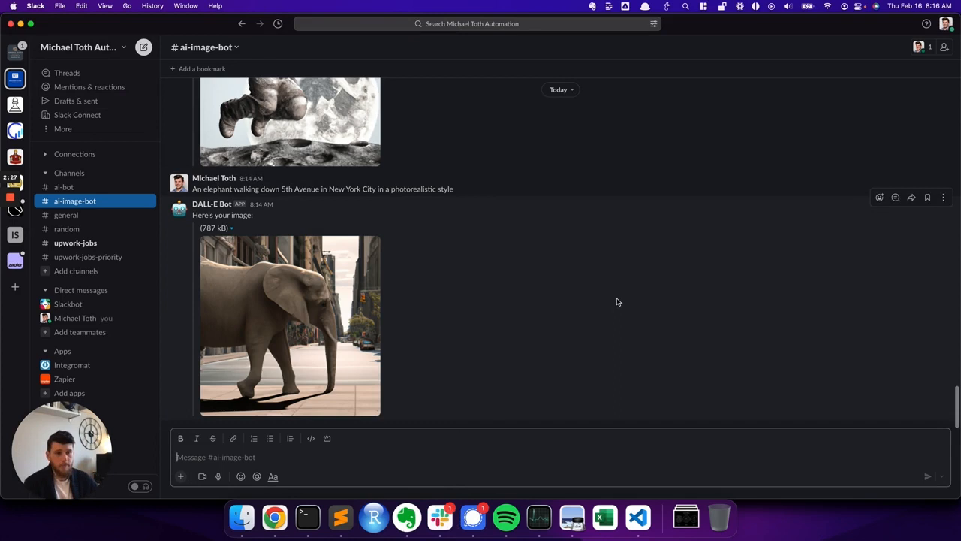
pyautogui.moveTo(485, 302)
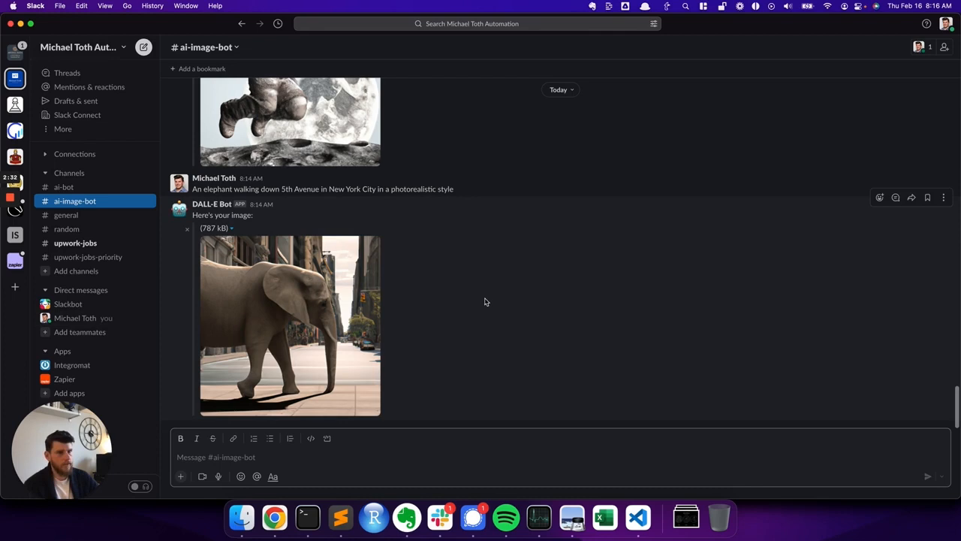
pyautogui.moveTo(460, 226)
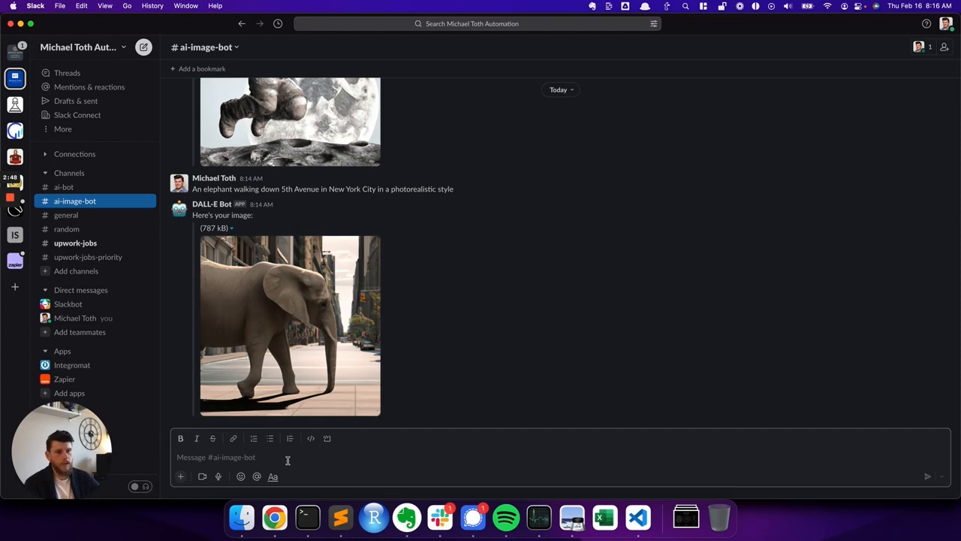
pyautogui.moveTo(274, 517)
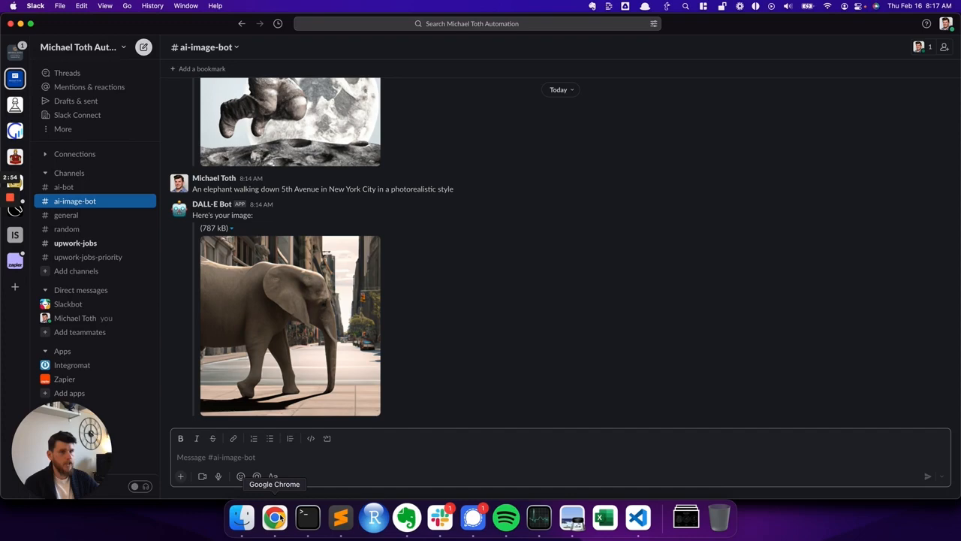
# Return to the Zapier draft Zap with Slack as the trigger app
pyautogui.click(273, 516)
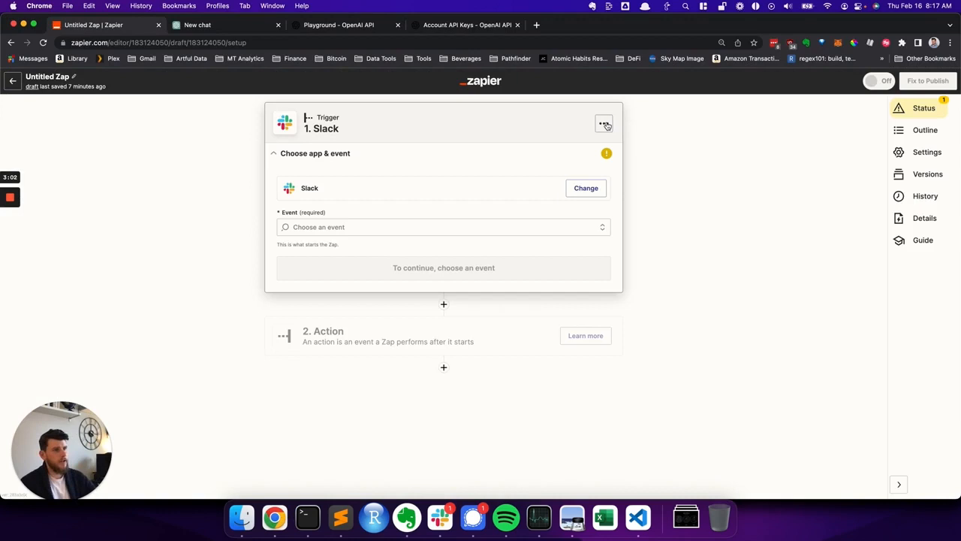
# Create a new Zap triggered by Slack's New Message Posted to Channel event
pyautogui.click(603, 123)
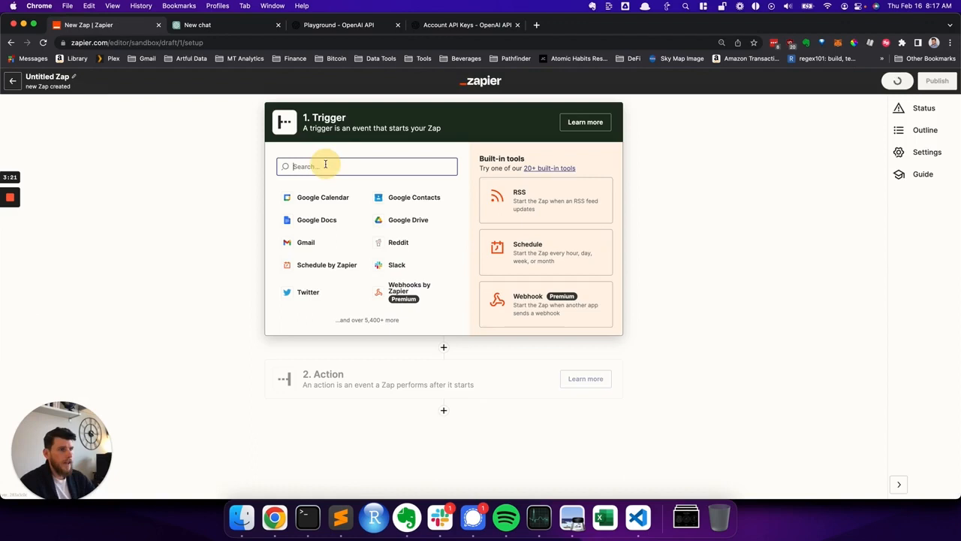
pyautogui.click(396, 264)
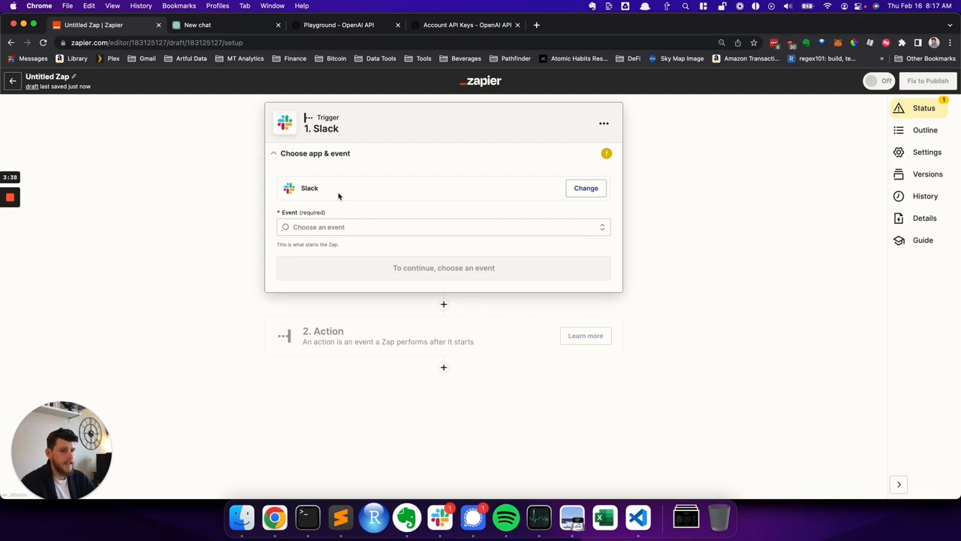
pyautogui.click(443, 227)
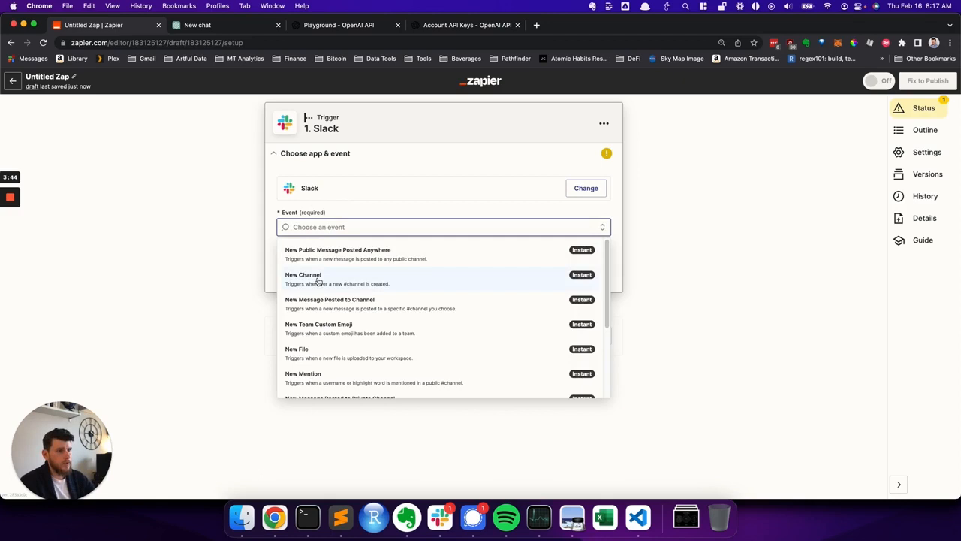
pyautogui.click(329, 298)
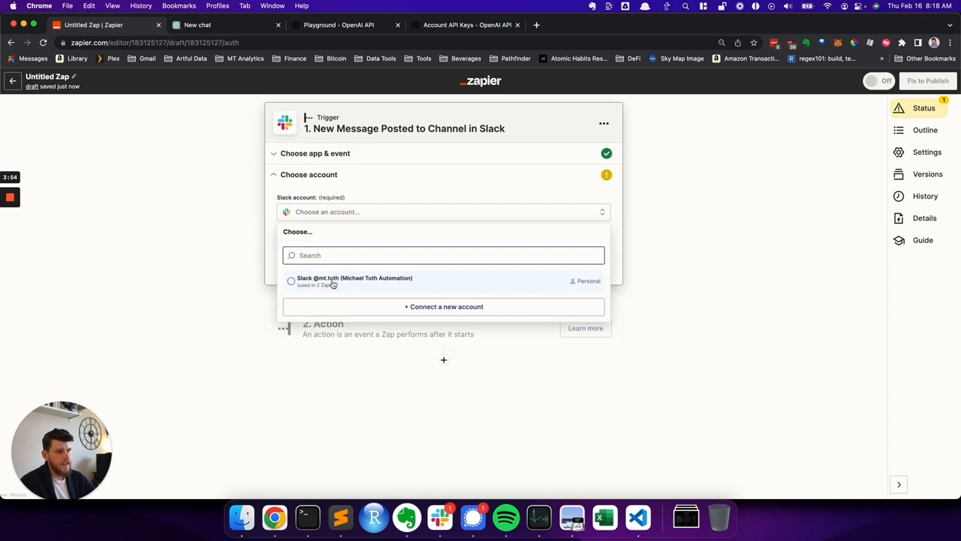
# Use the connected Slack account and watch #ai-image-bot, ignoring bot messages
pyautogui.click(354, 280)
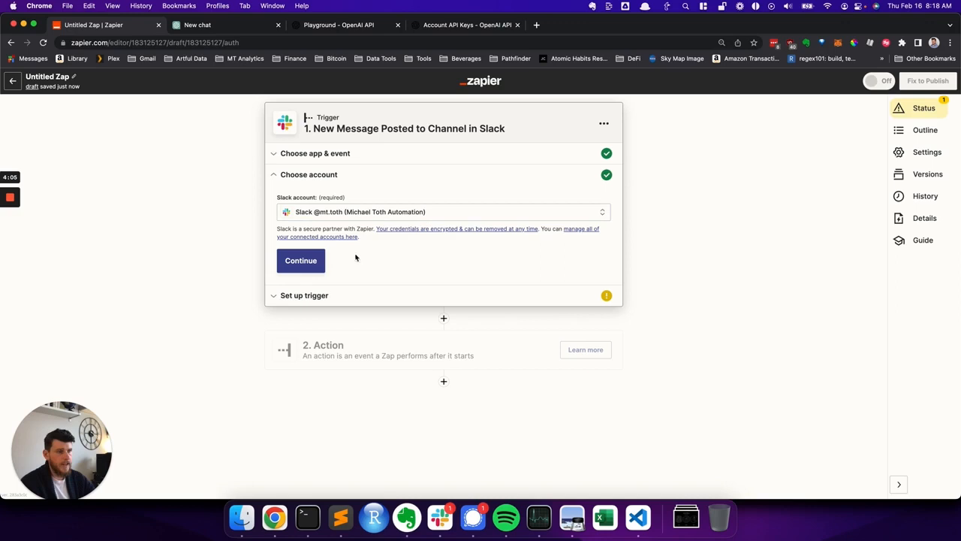
pyautogui.click(301, 260)
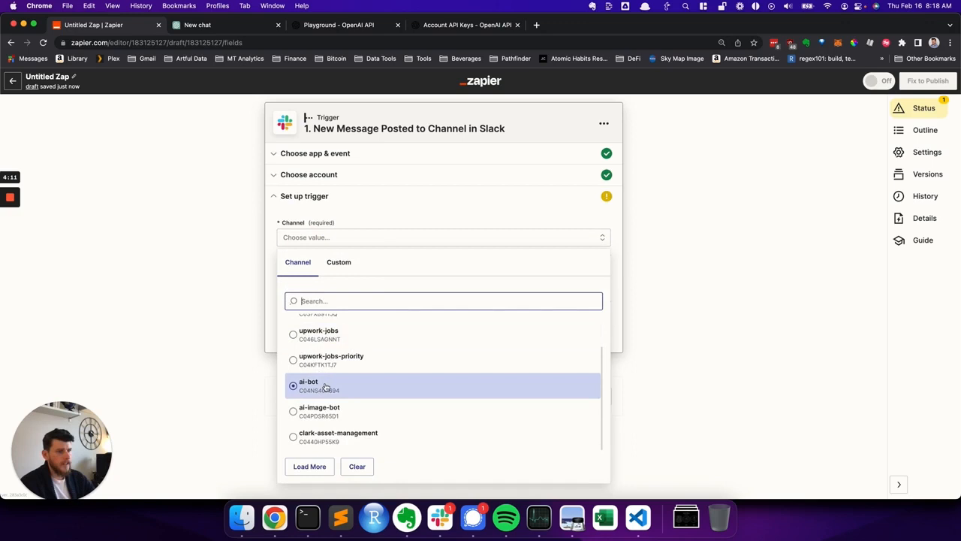
pyautogui.click(319, 407)
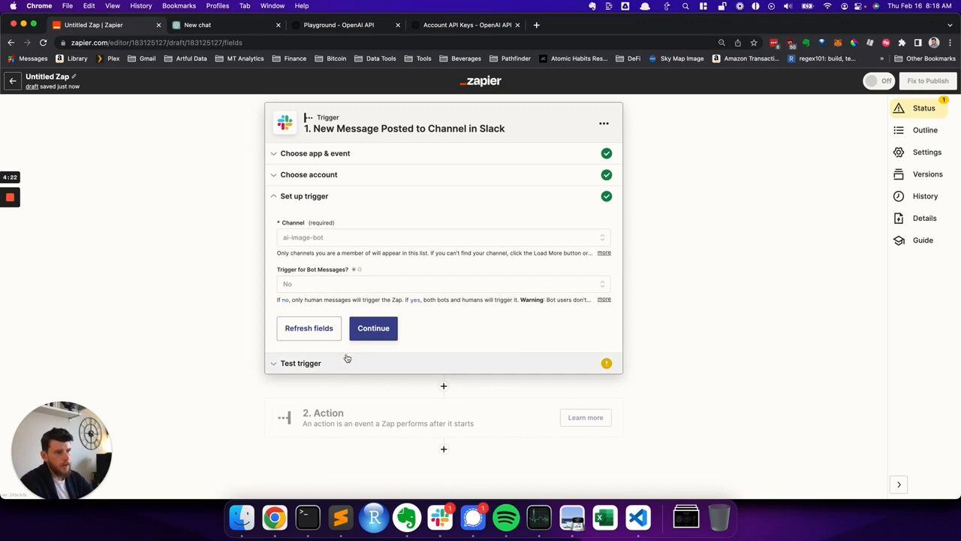
pyautogui.click(373, 328)
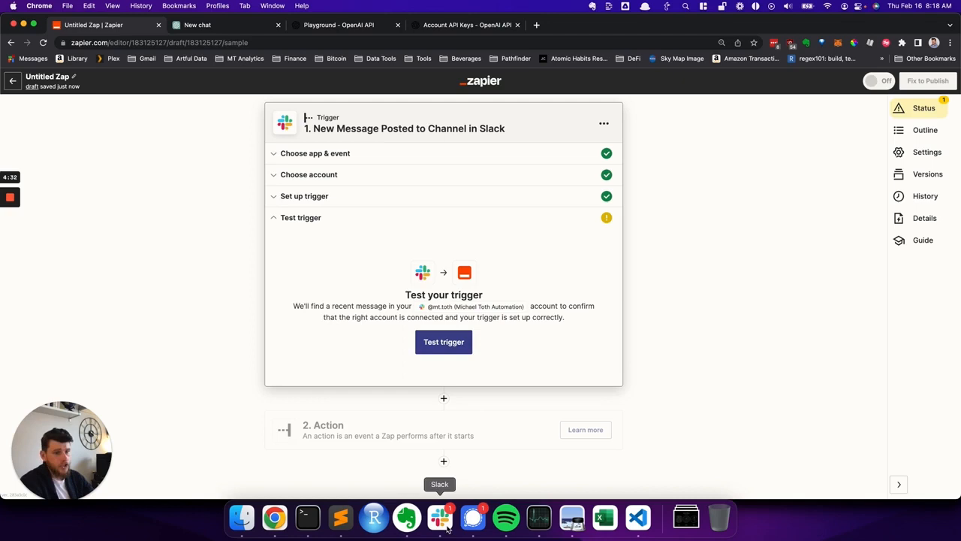
# Test the Slack trigger and keep the elephant-on-5th-Avenue message as sample data
pyautogui.click(443, 342)
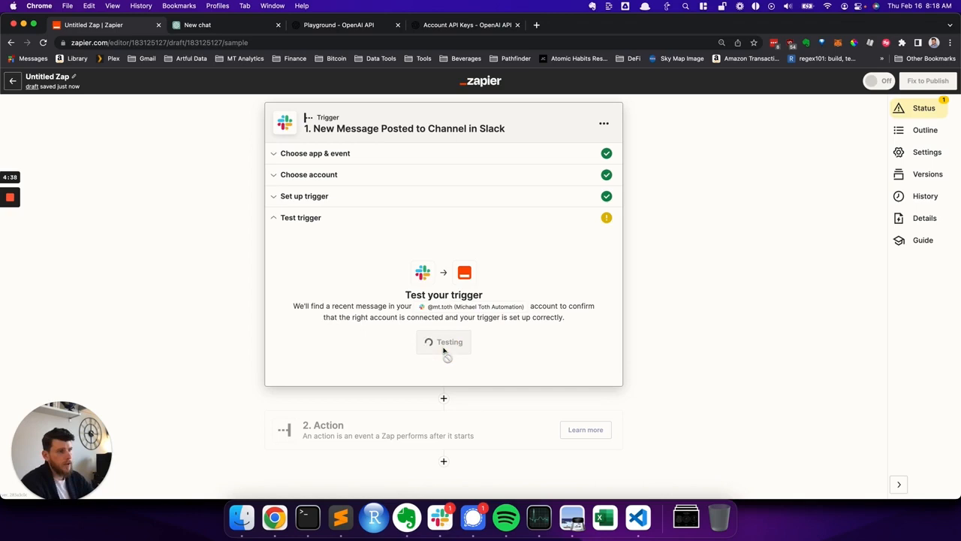
pyautogui.click(443, 342)
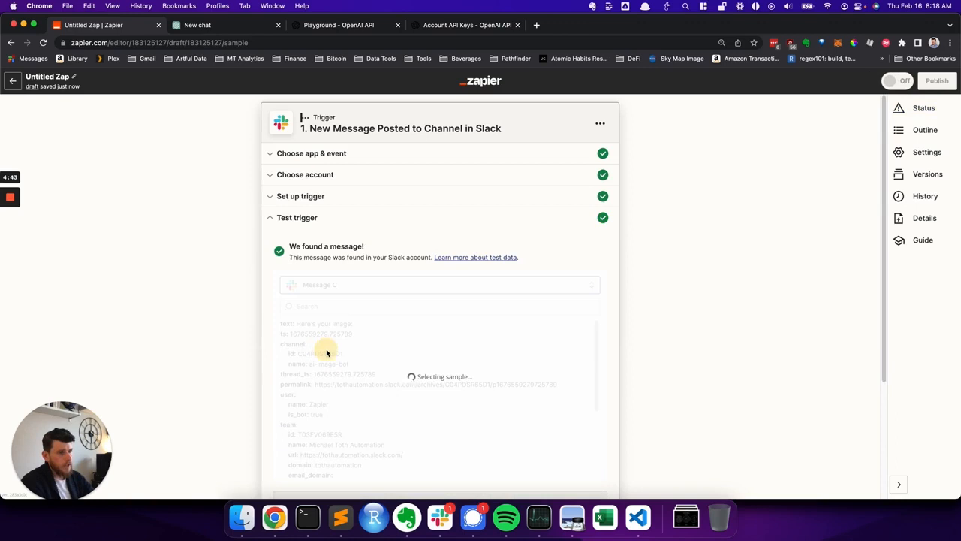
pyautogui.click(439, 284)
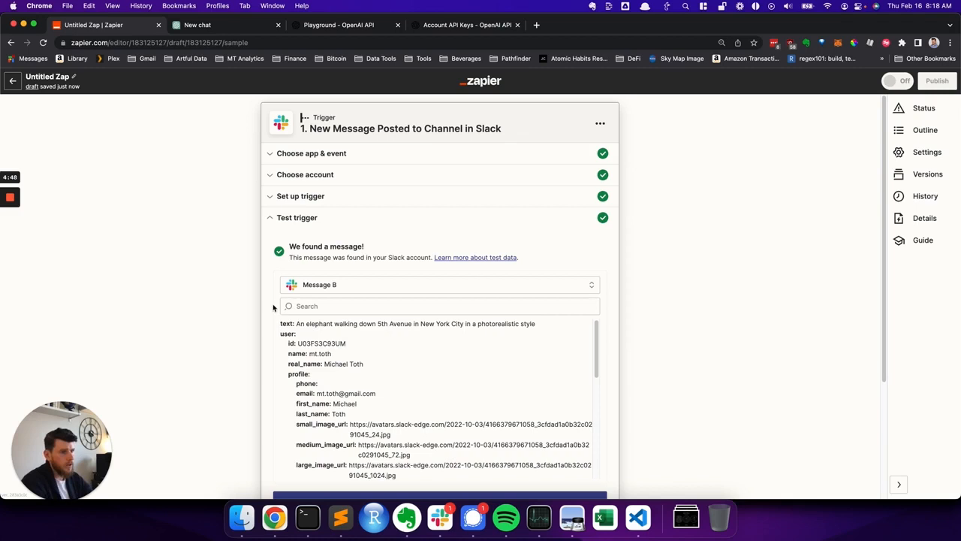
pyautogui.scroll(-3)
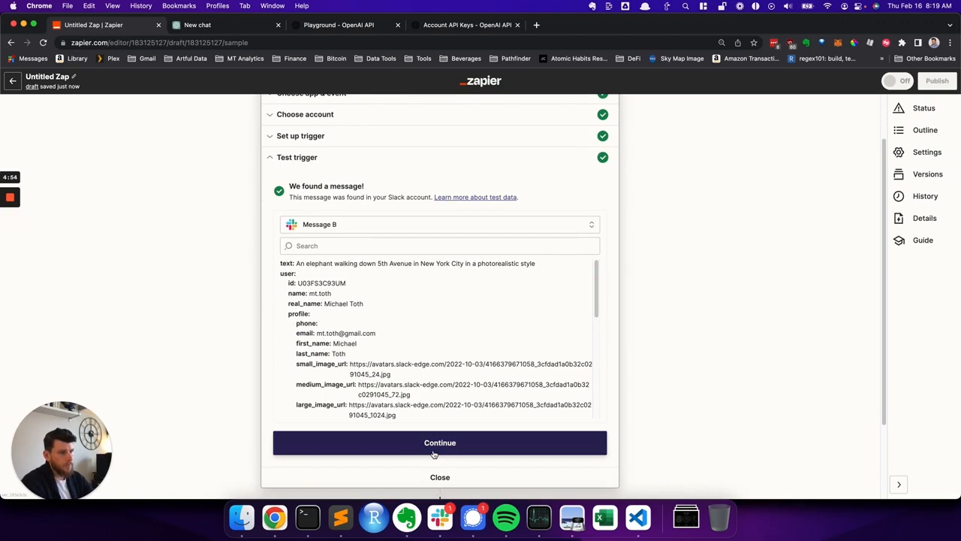
pyautogui.click(440, 443)
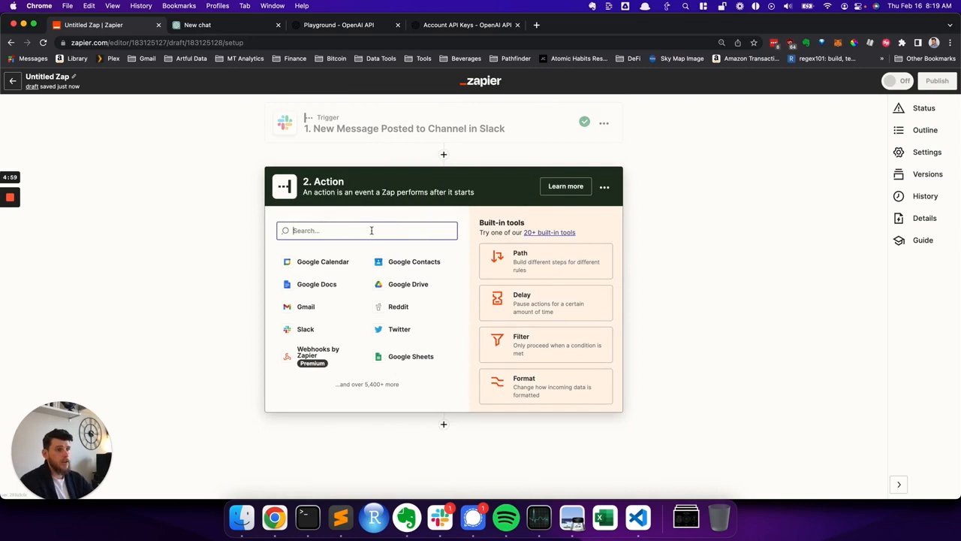
# Search 'open' to find OpenAI (Makers of ChatGPT), then view the OpenAI tab
pyautogui.write('open')
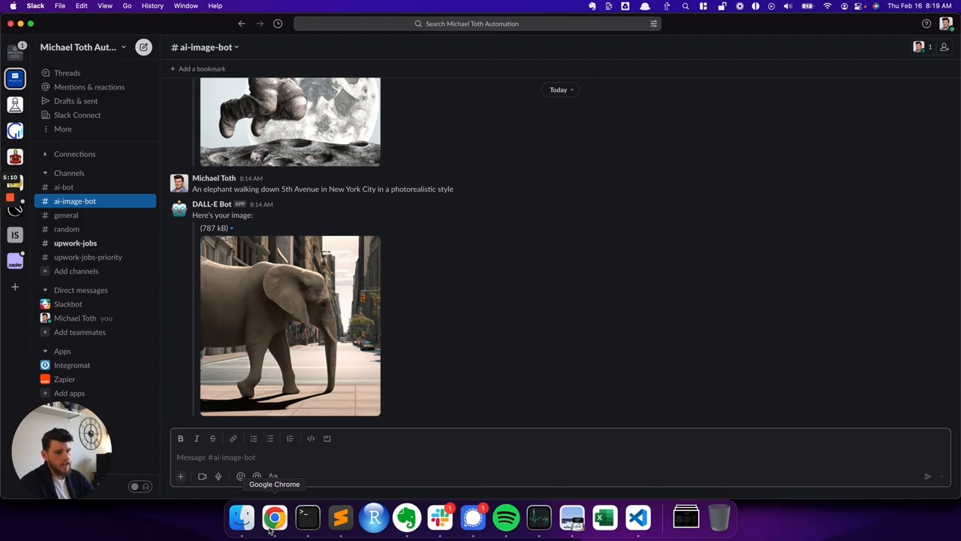
pyautogui.click(274, 518)
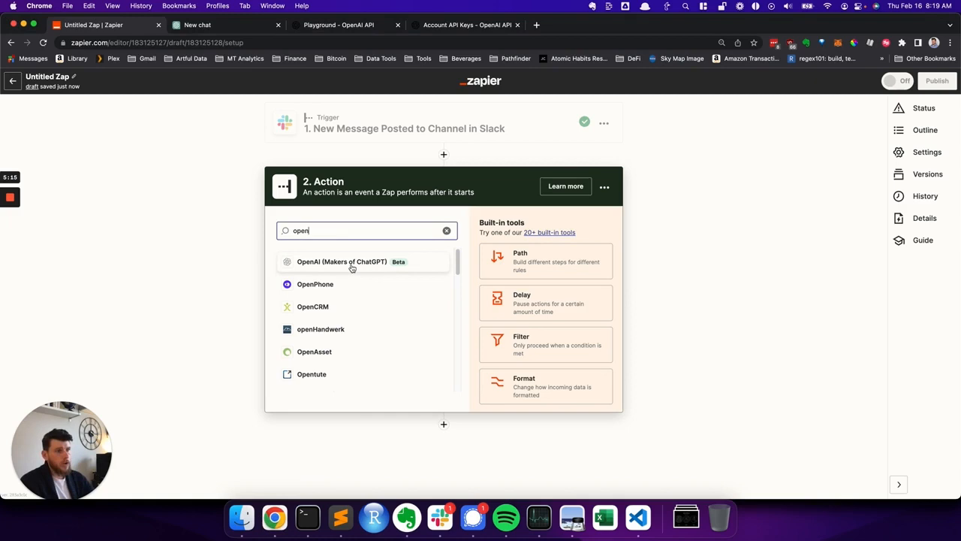
pyautogui.click(466, 24)
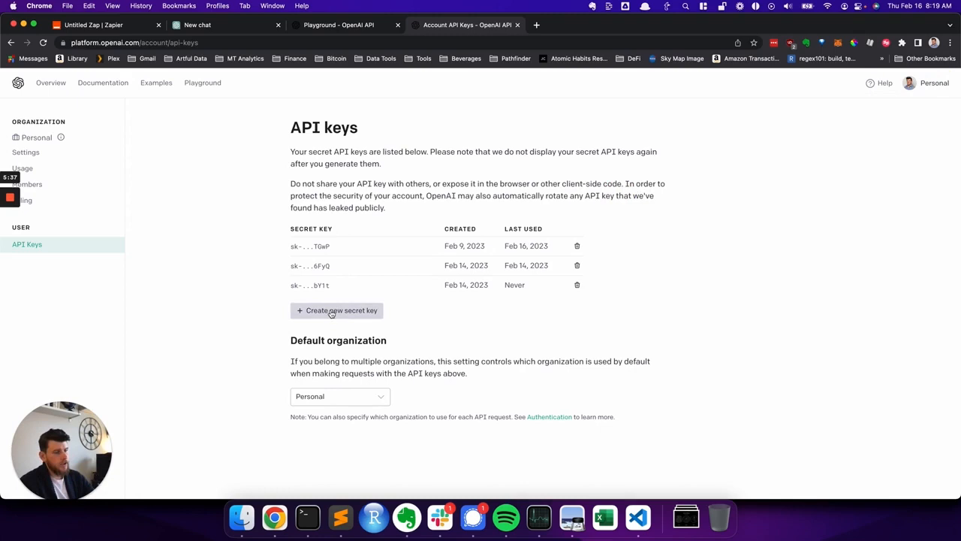
pyautogui.moveTo(479, 443)
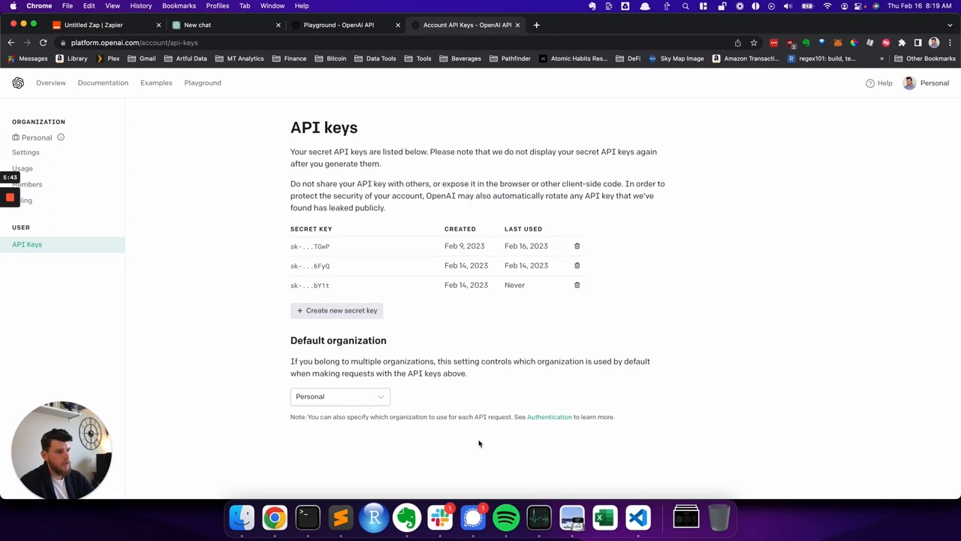
pyautogui.moveTo(440, 517)
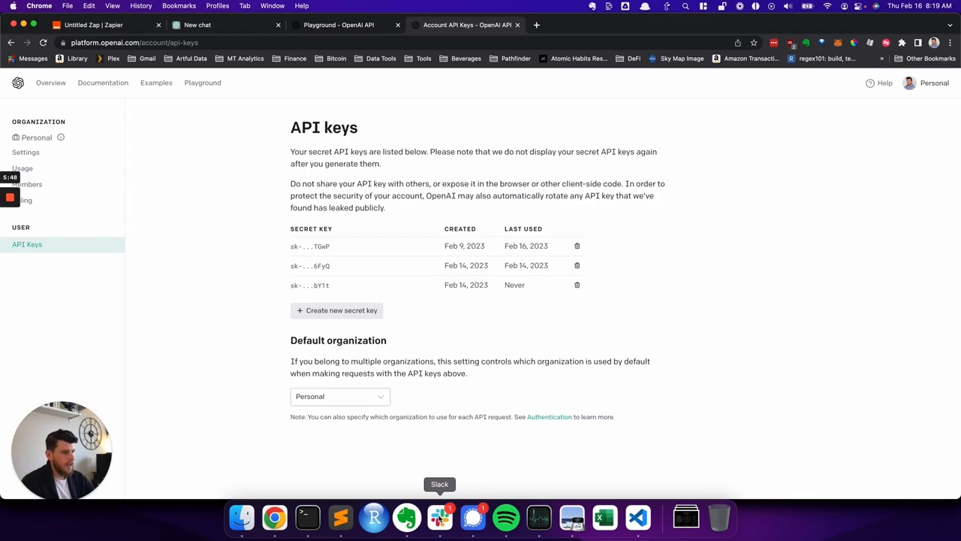
# Check the OpenAI secret API keys, then go back to the Zap editor
pyautogui.click(90, 25)
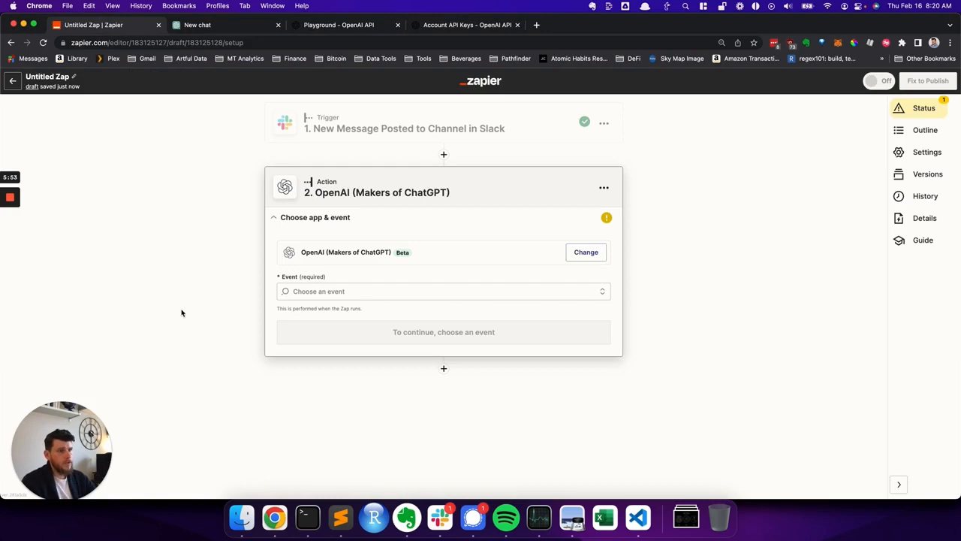
# Choose Generate Image as the OpenAI action event
pyautogui.click(443, 292)
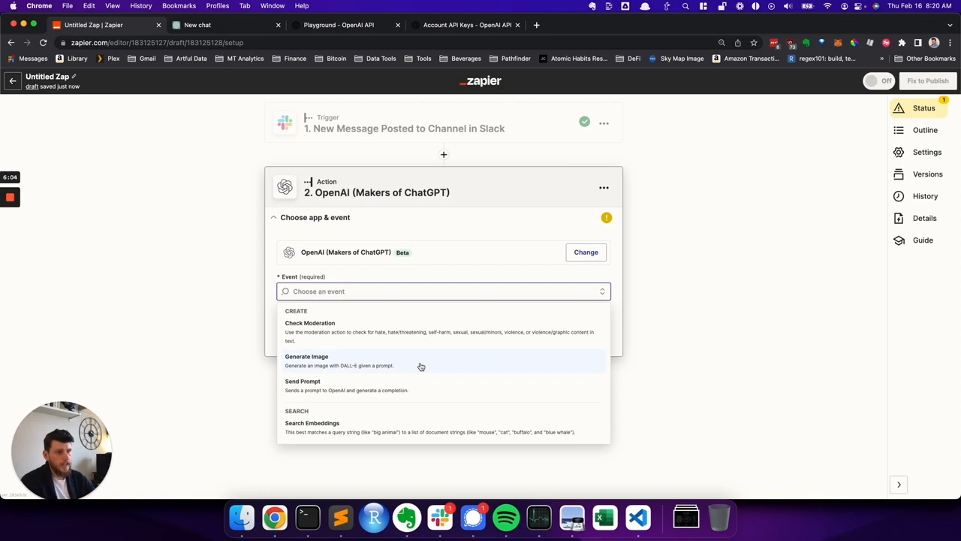
pyautogui.click(307, 360)
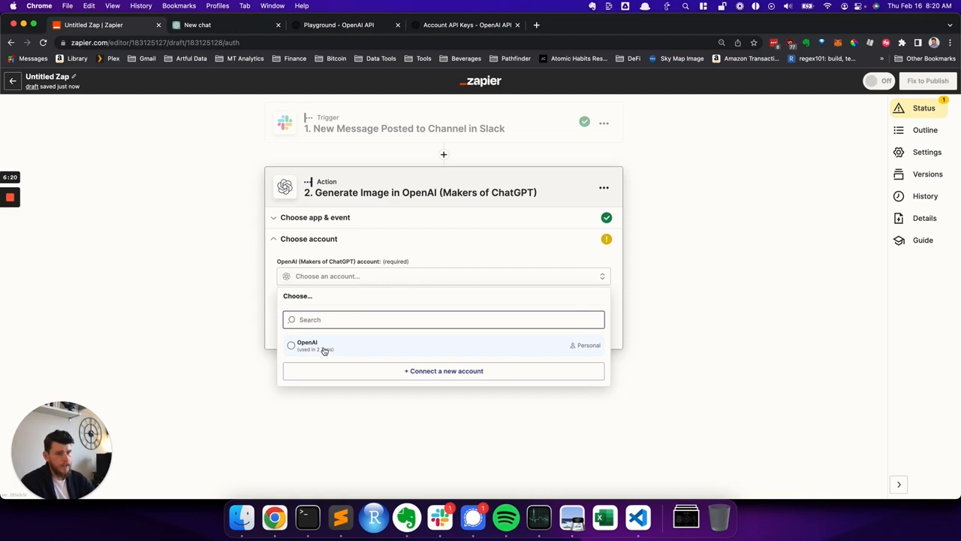
# Connect the OpenAI account, prompt with Slack's 1. Text, keep n at 1, size 512×512
pyautogui.click(307, 344)
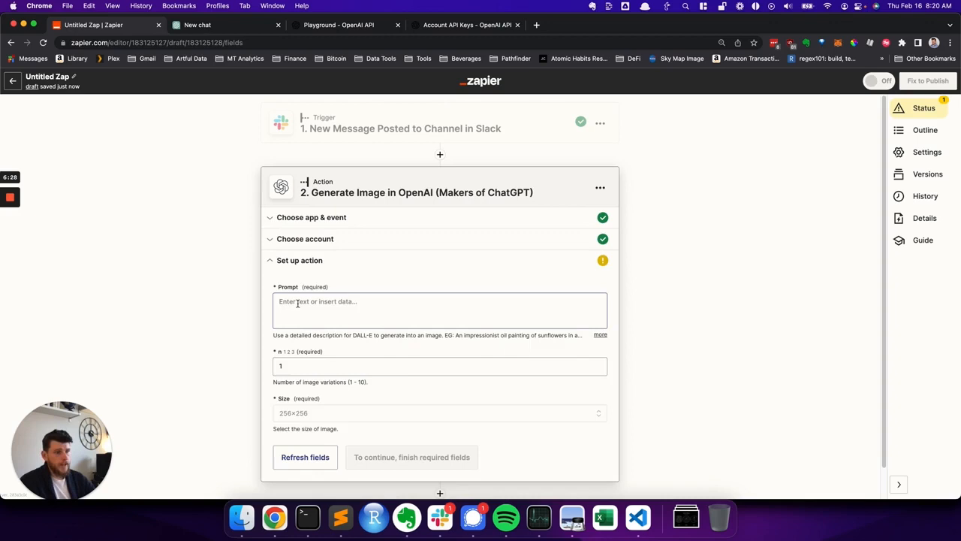
pyautogui.click(439, 307)
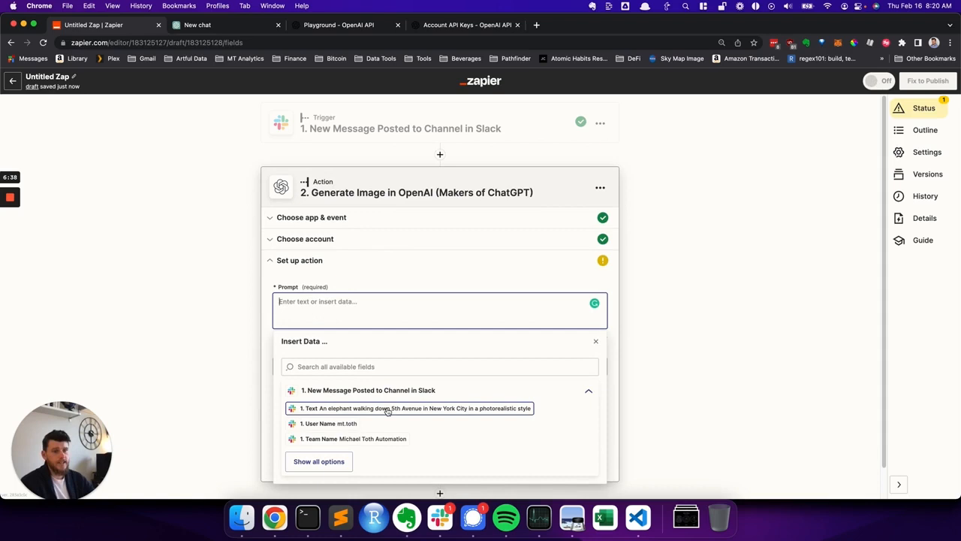
pyautogui.click(386, 408)
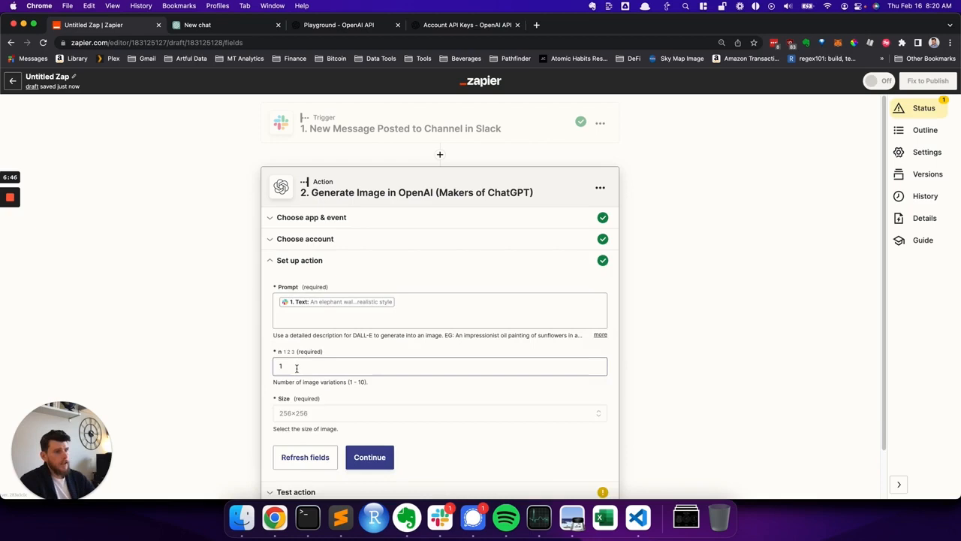
pyautogui.click(439, 366)
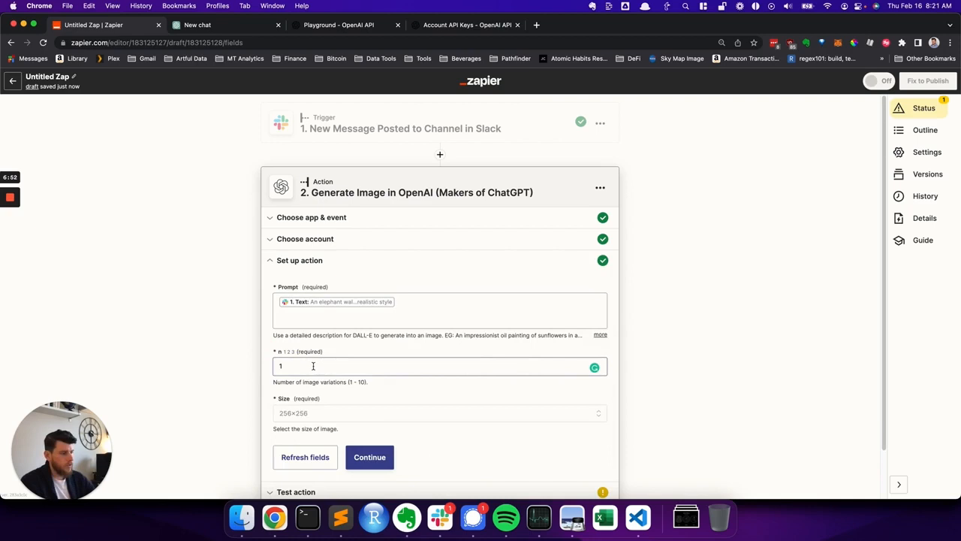
pyautogui.scroll(-3)
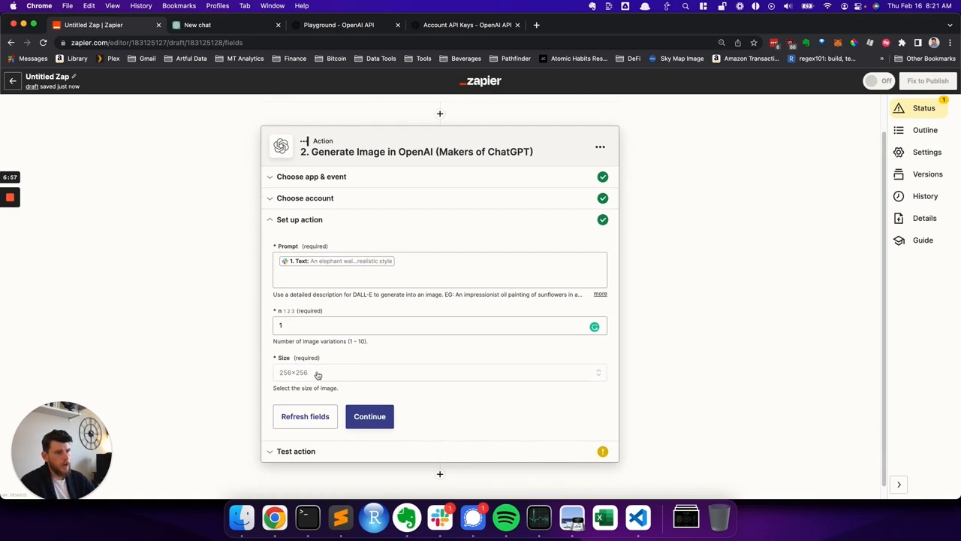
pyautogui.click(439, 372)
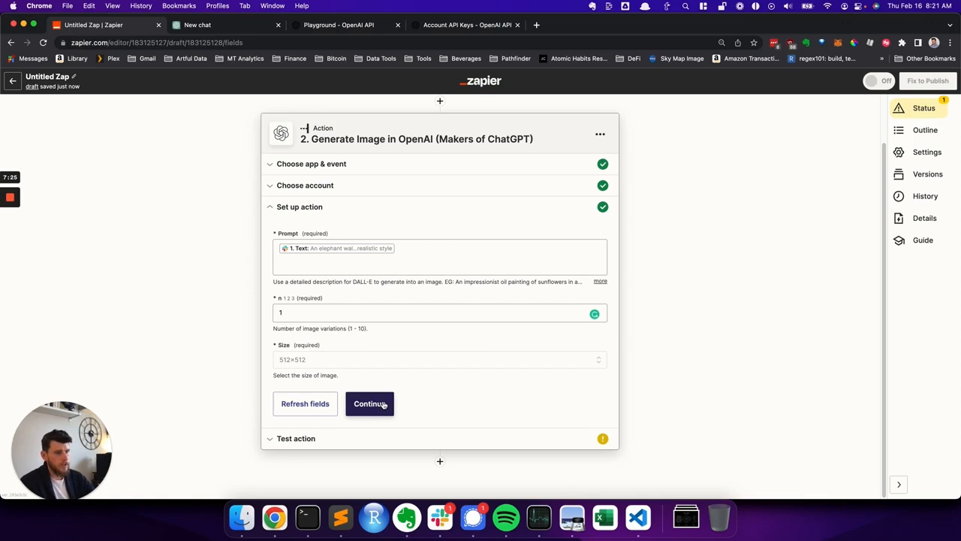
# Confirm the elephant prompt settings (1 image, 512×512) and run the Generate Image test
pyautogui.click(369, 403)
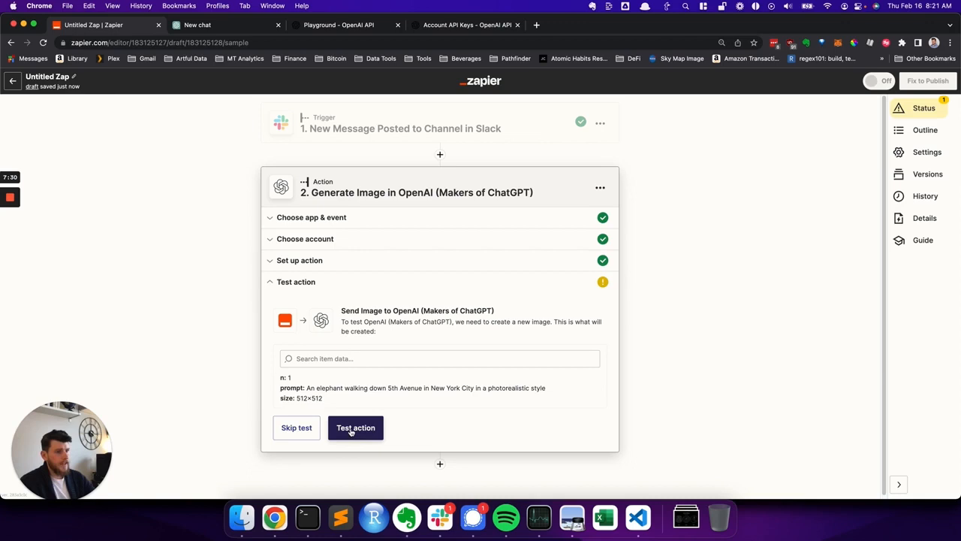
pyautogui.click(356, 427)
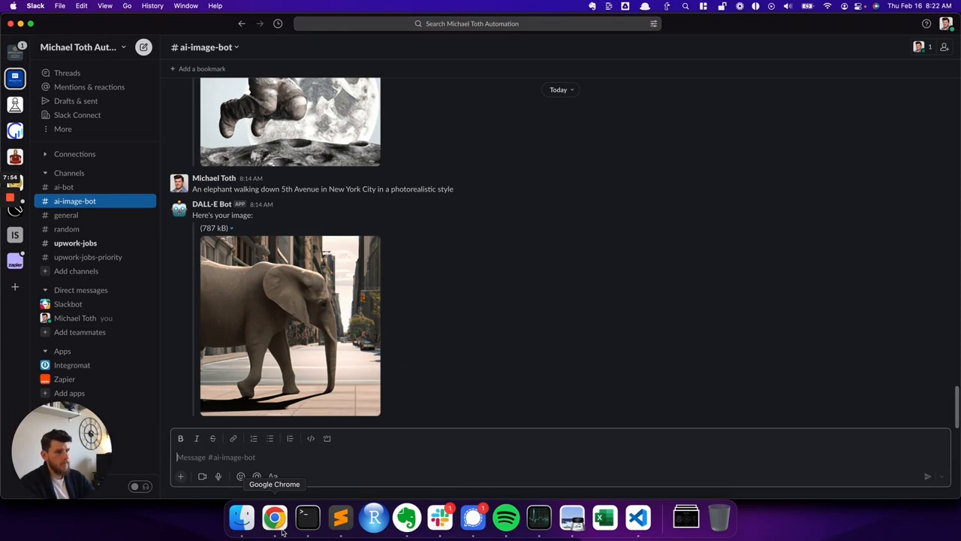
# Return to the zap in Chrome and add a third step after image generation
pyautogui.click(274, 517)
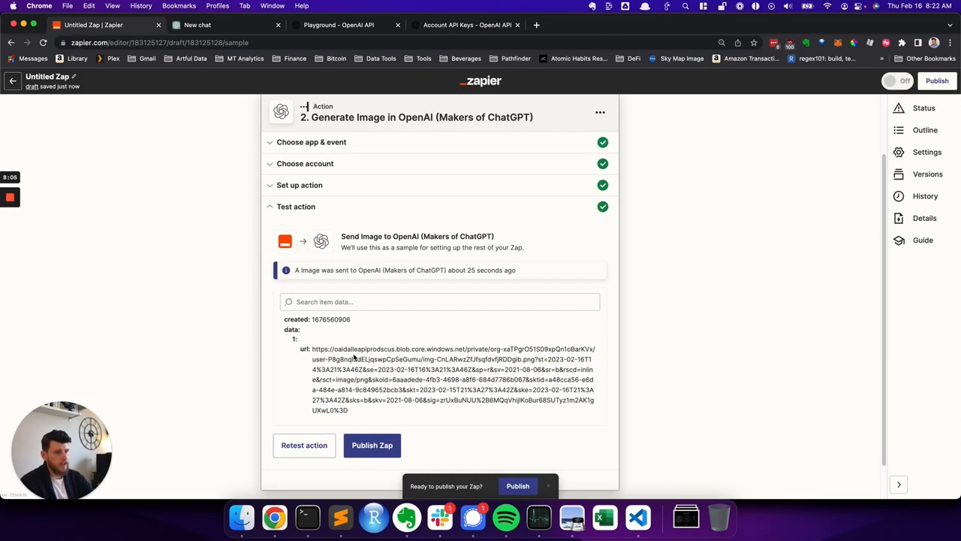
pyautogui.click(440, 218)
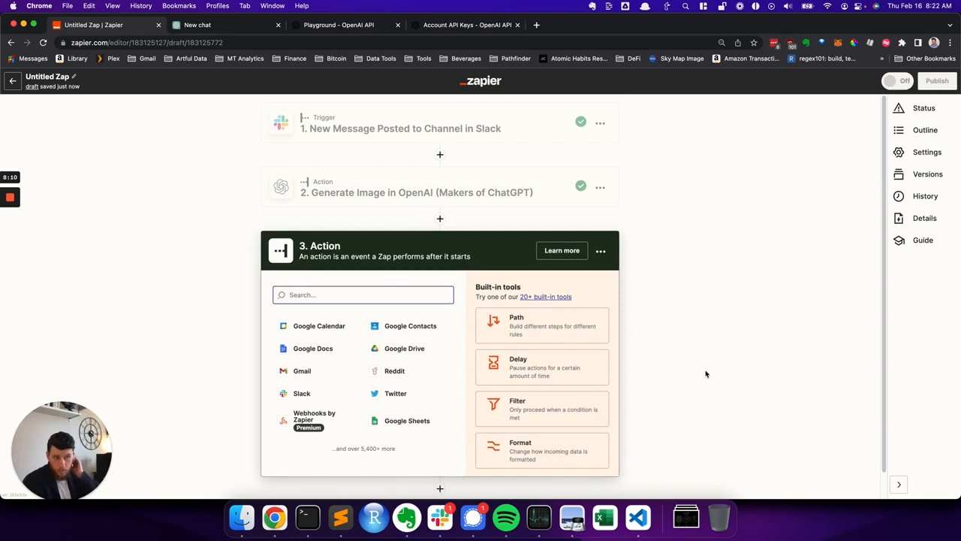
# Set step three to Slack's Send Channel Message using the connected Slack account
pyautogui.click(302, 393)
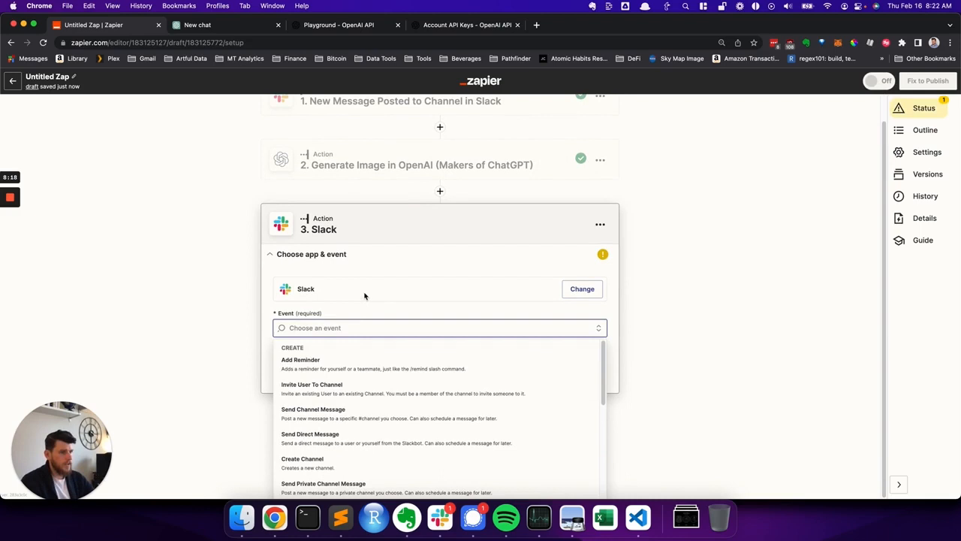
pyautogui.click(314, 409)
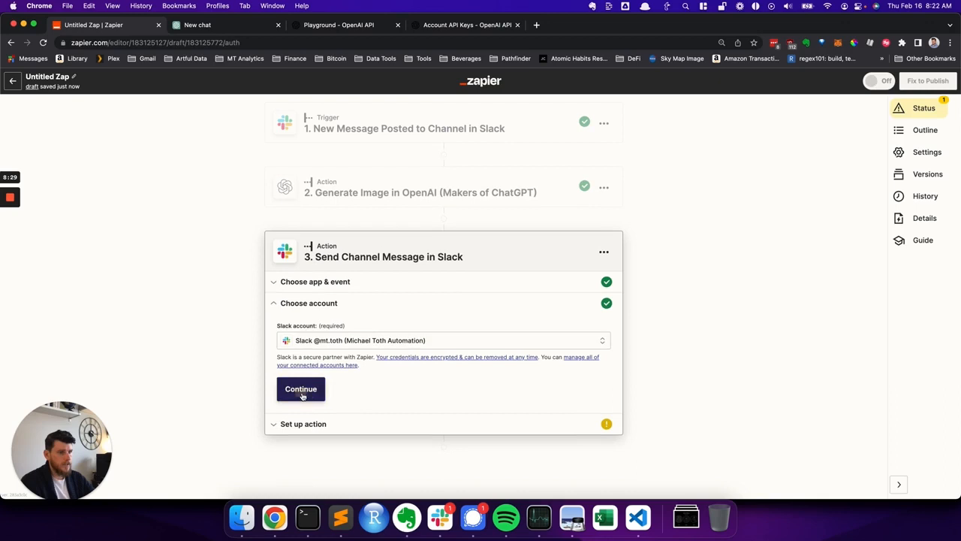
pyautogui.click(300, 388)
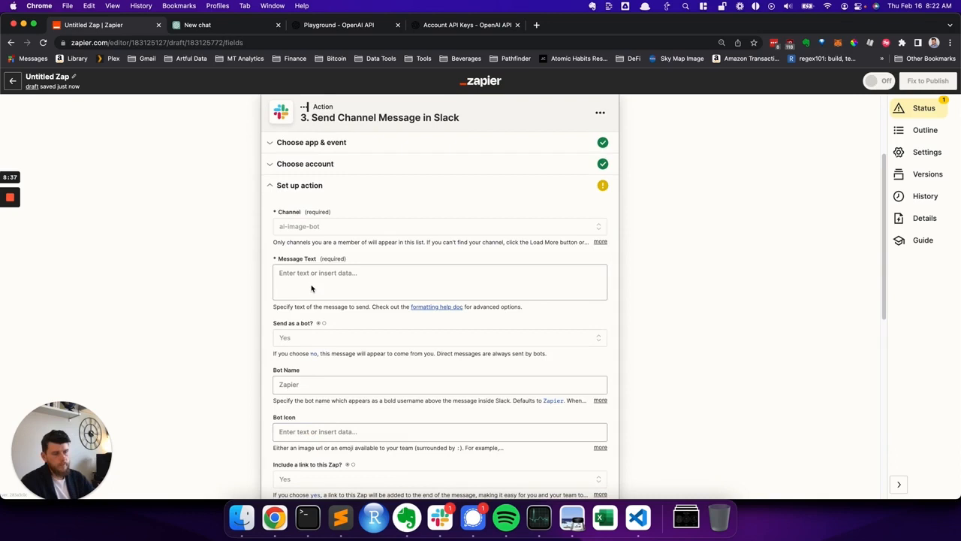
# Enter message text 'Here's y…', bot name 'DALL-E Image Bot' and icon :robot_face:
pyautogui.click(439, 282)
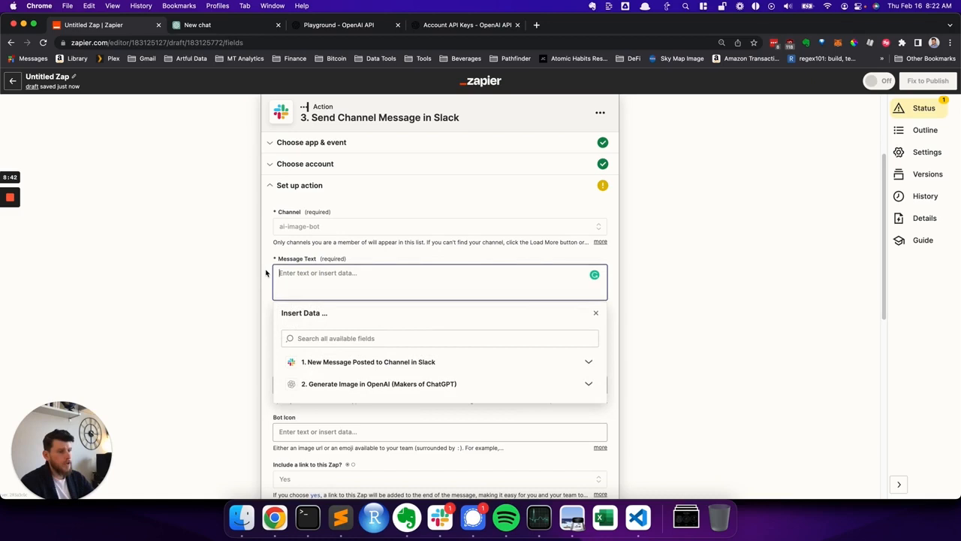
pyautogui.write("Here's your image:")
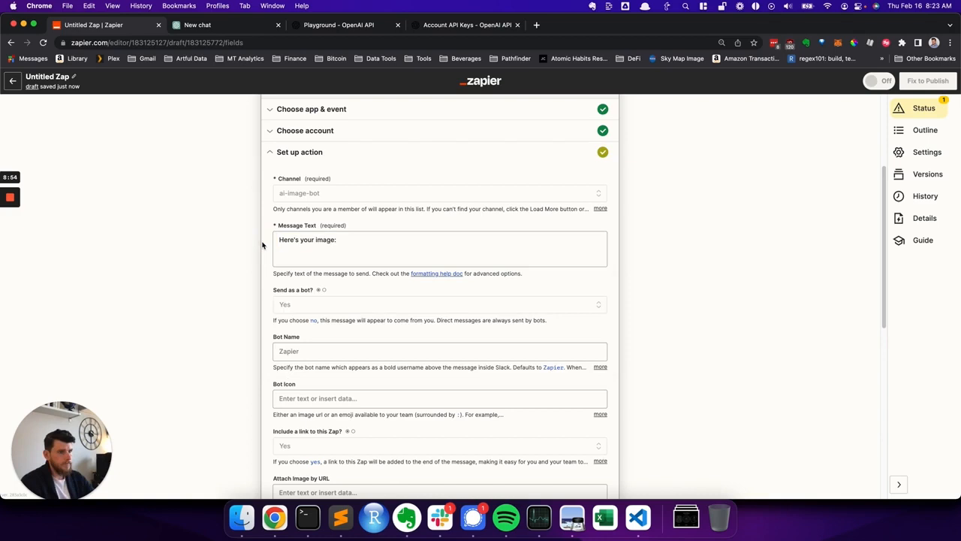
pyautogui.click(440, 351)
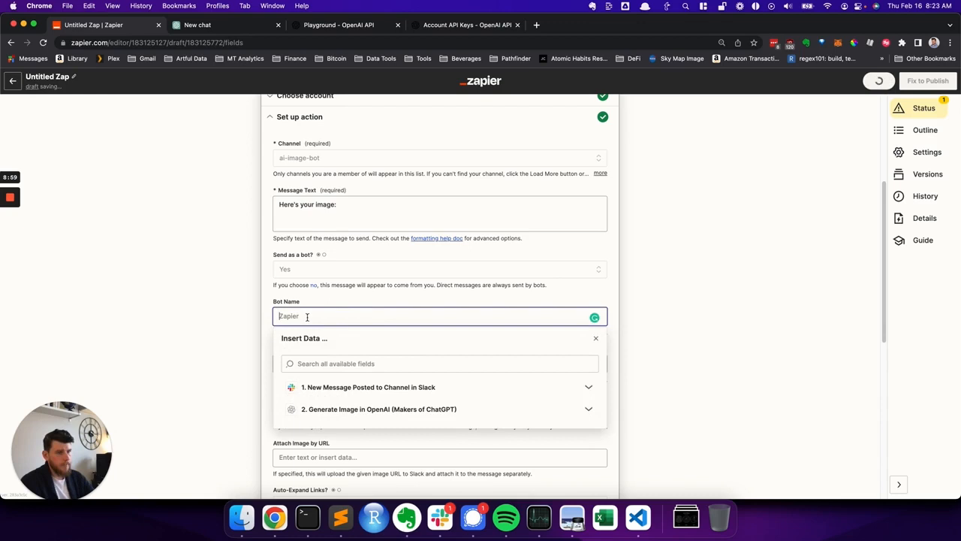
pyautogui.write('DALL-E Image Bot')
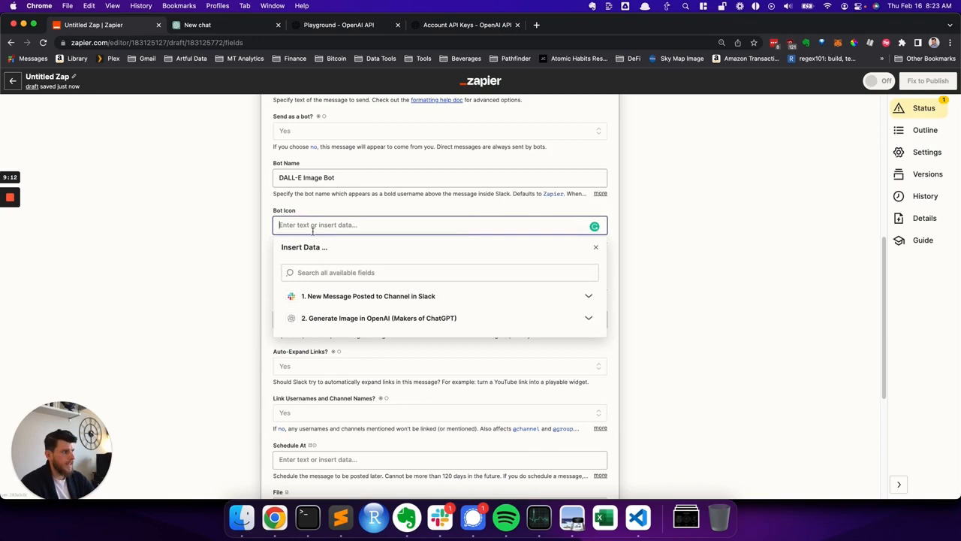
pyautogui.write(':robot_face:')
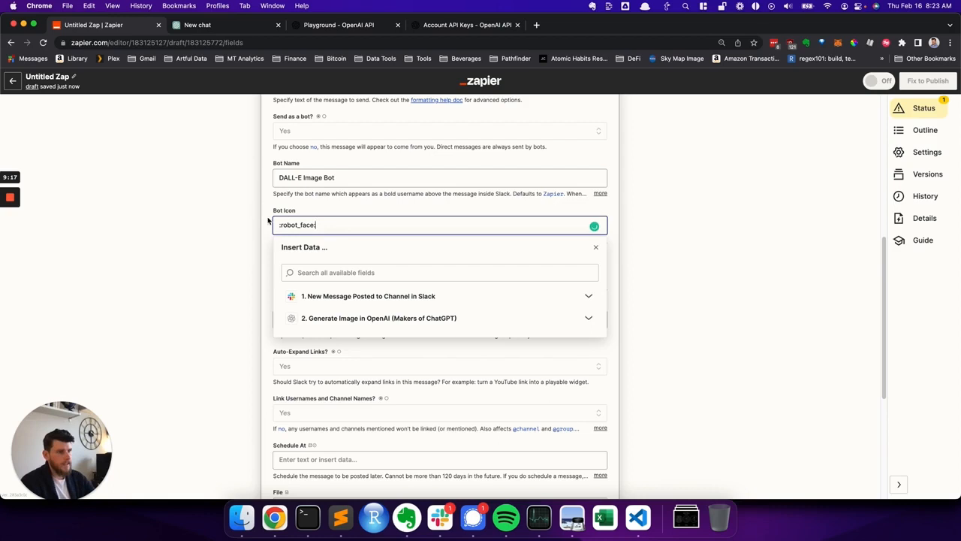
pyautogui.click(595, 246)
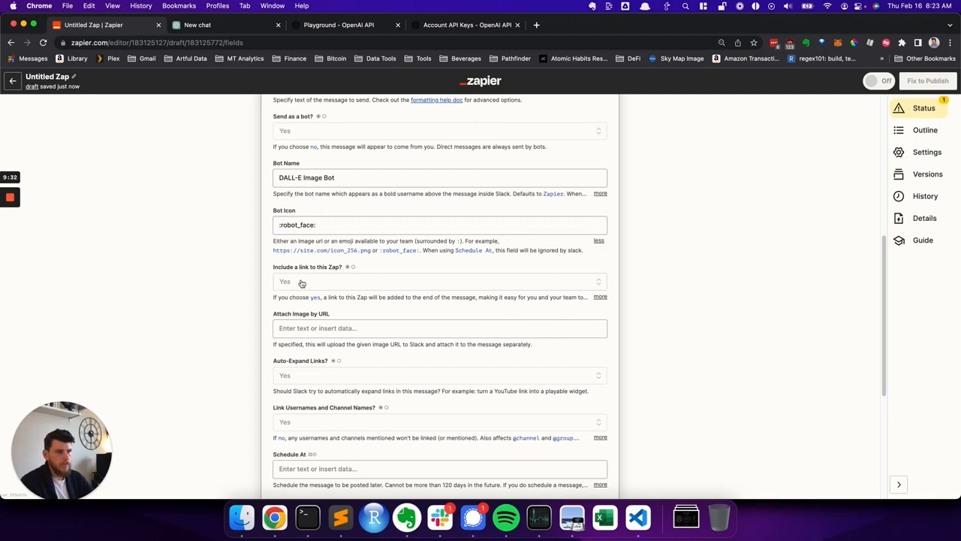
# Set 'Include a link to this Zap?' to No in the Slack message step
pyautogui.scroll(-3)
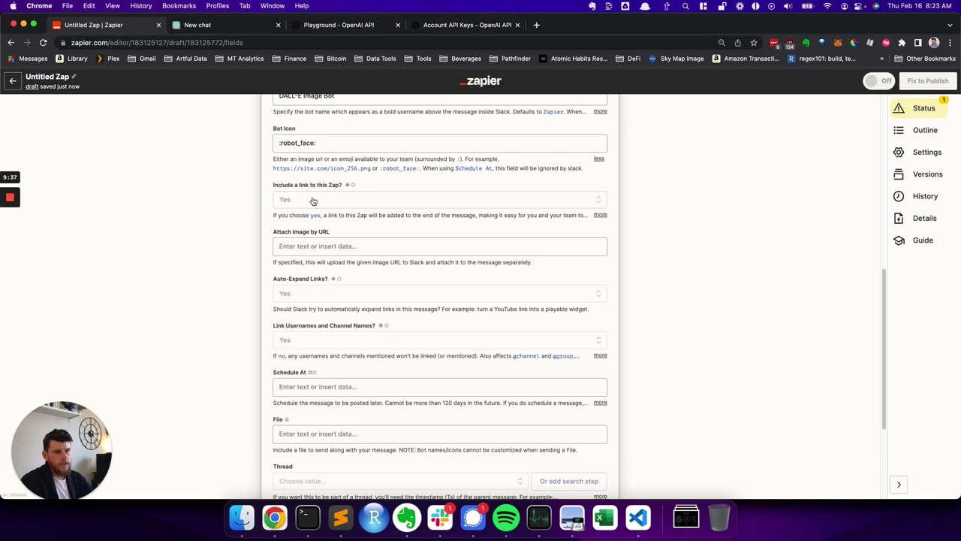
pyautogui.moveTo(334, 200)
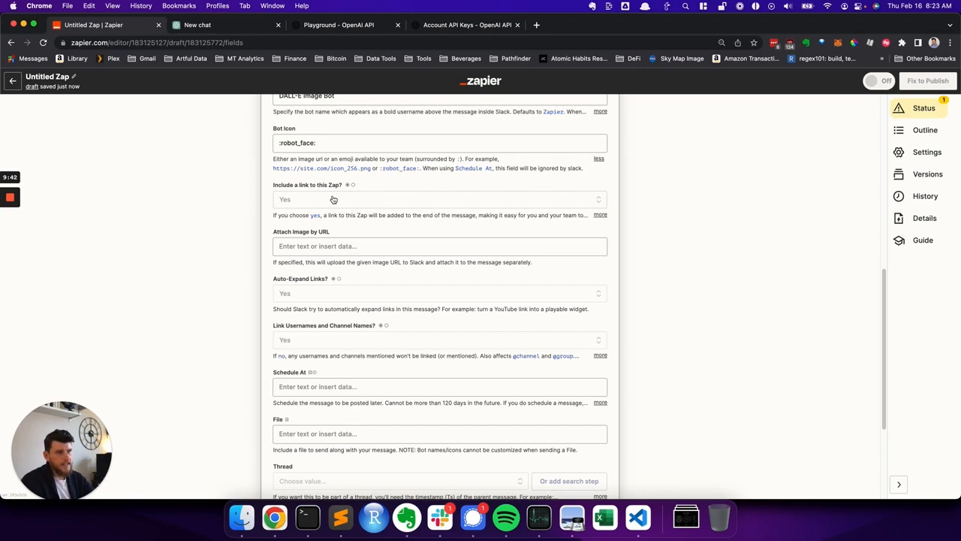
pyautogui.click(439, 199)
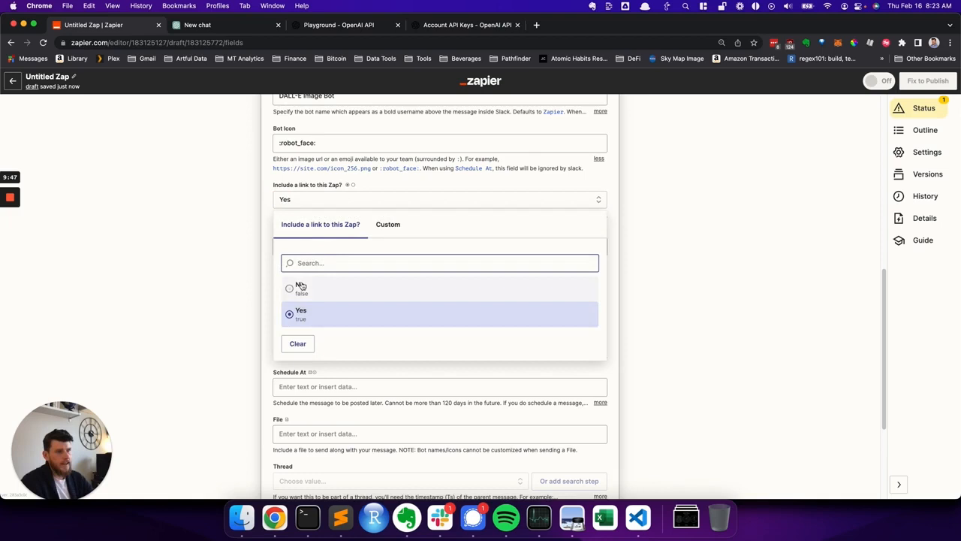
pyautogui.click(301, 288)
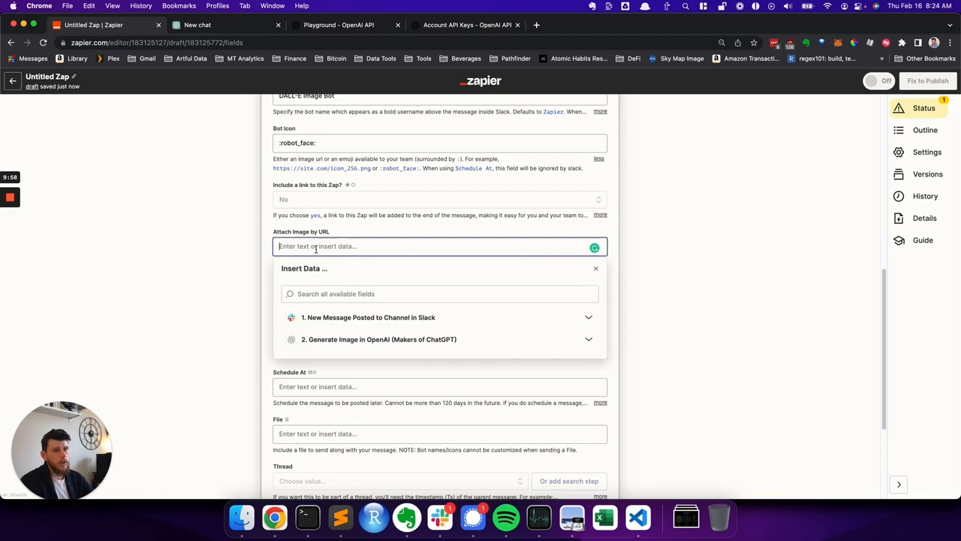
pyautogui.scroll(3)
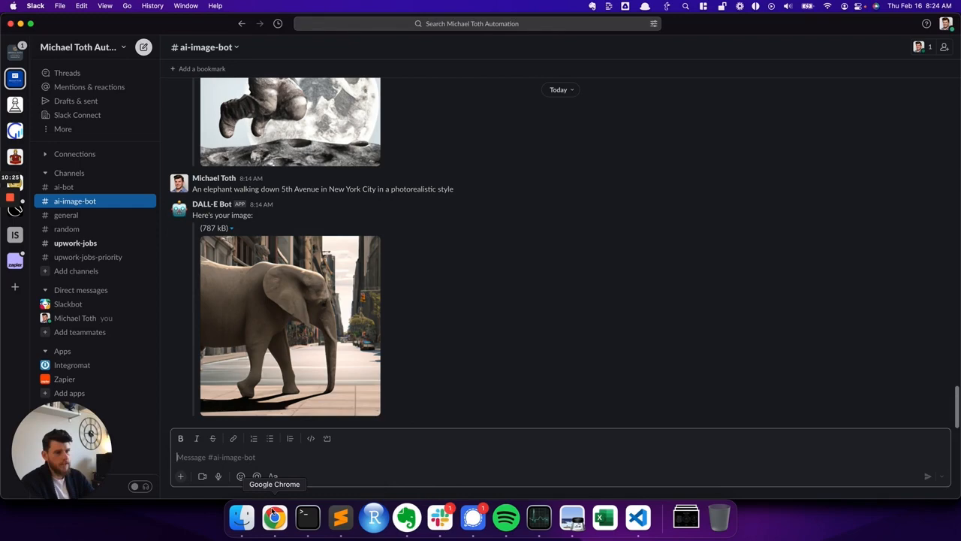
pyautogui.click(273, 516)
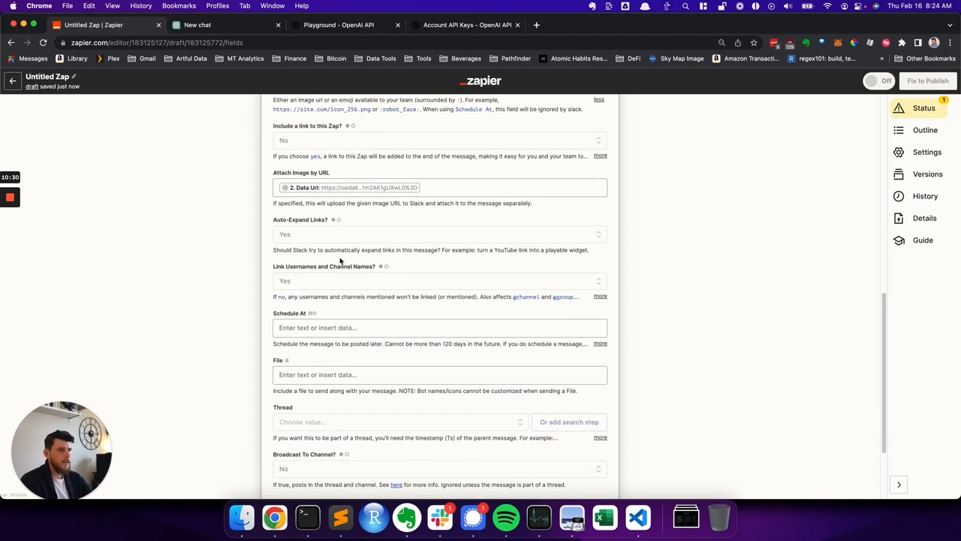
# Review the Thread help and Custom options, leaving the Thread field empty
pyautogui.scroll(-3)
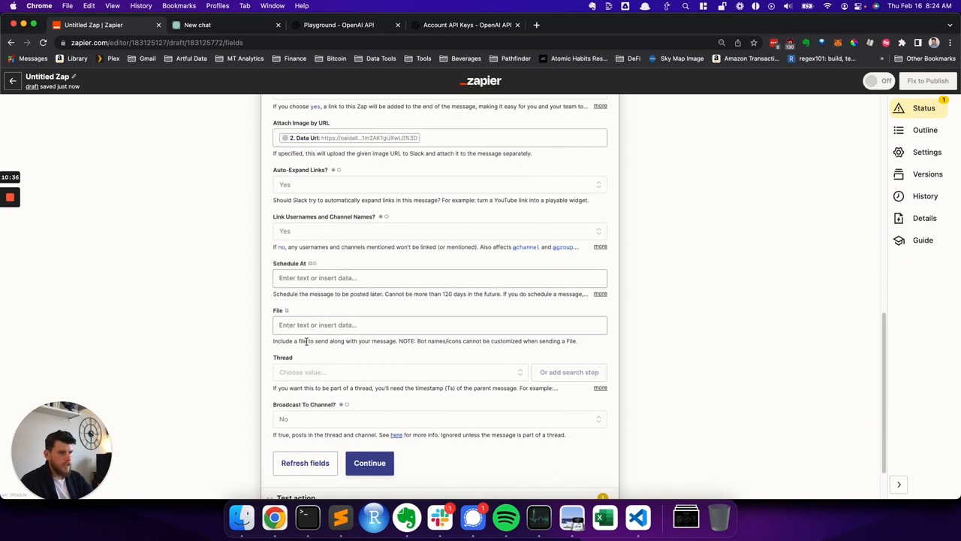
pyautogui.scroll(-3)
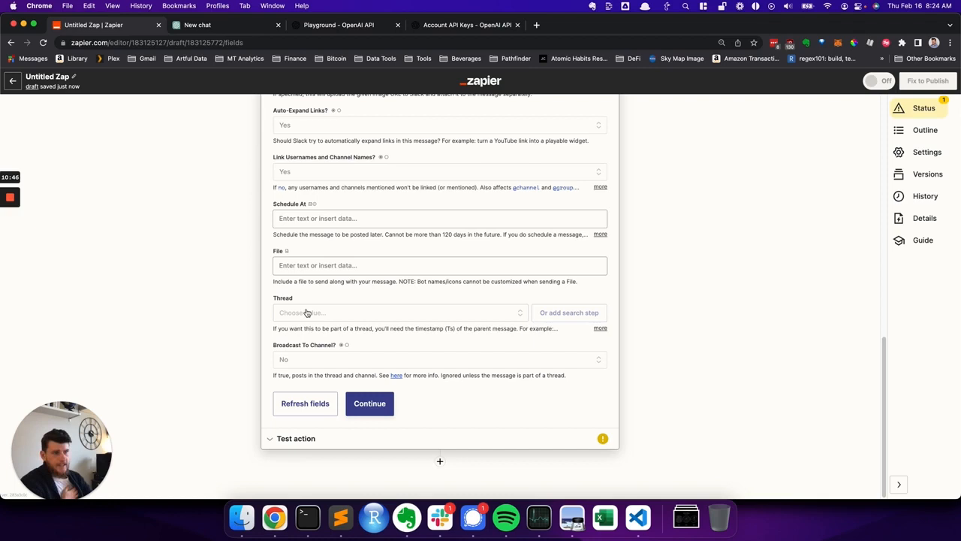
pyautogui.click(600, 328)
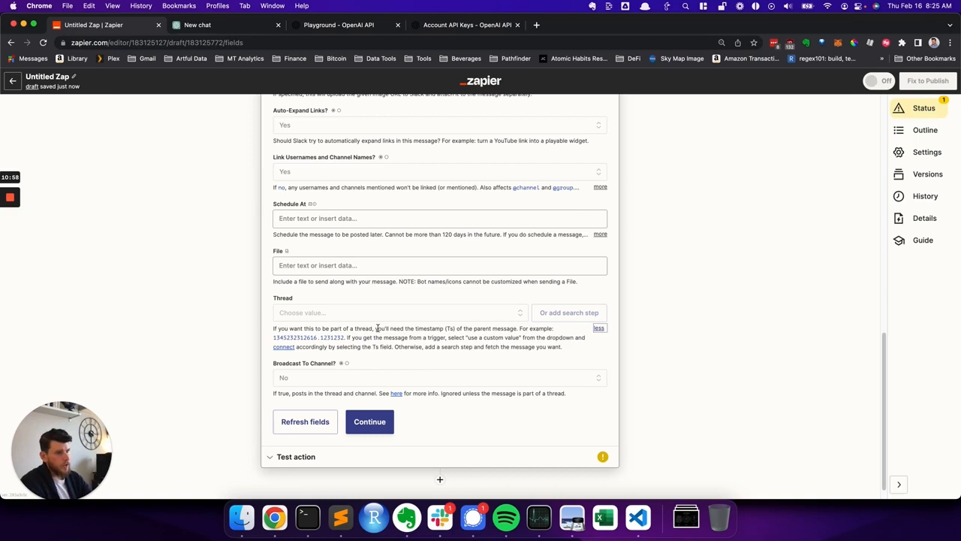
pyautogui.click(398, 312)
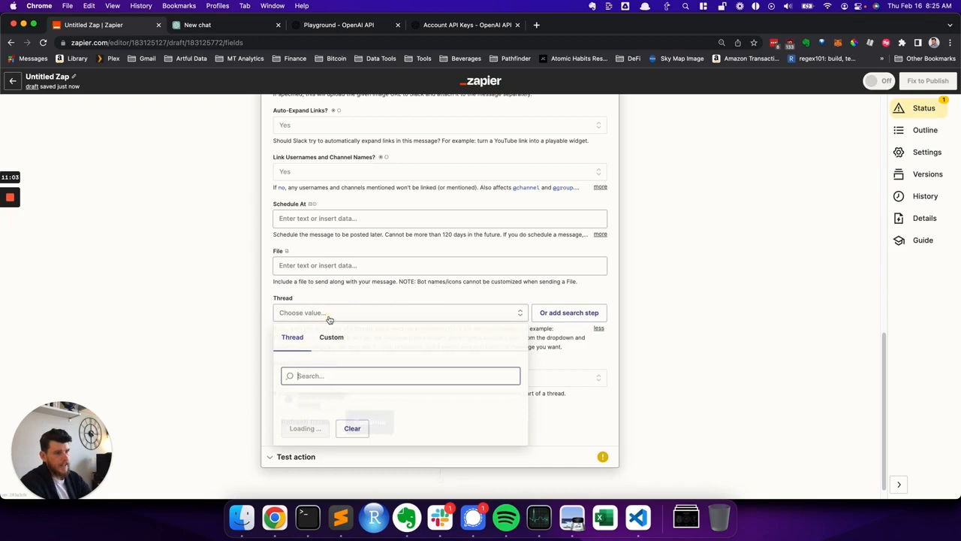
pyautogui.click(331, 337)
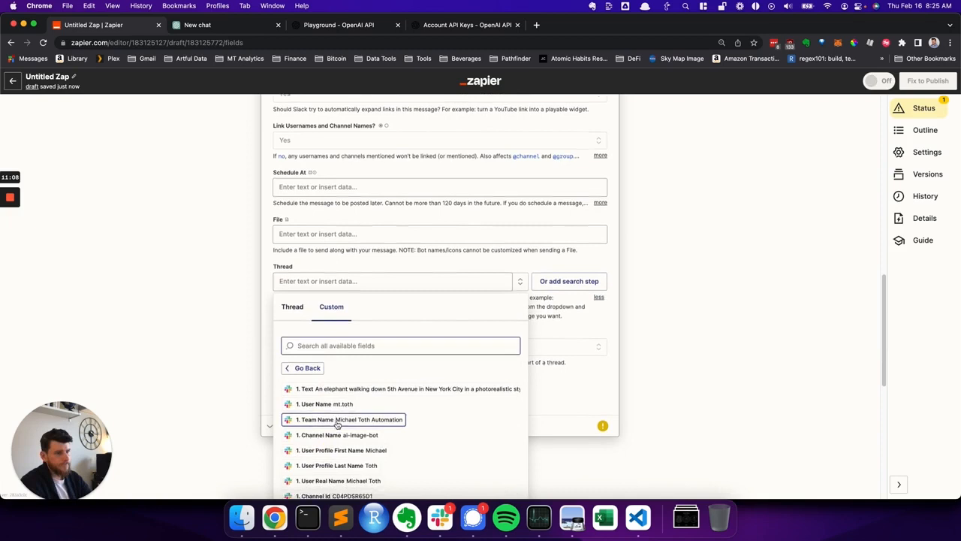
pyautogui.scroll(-3)
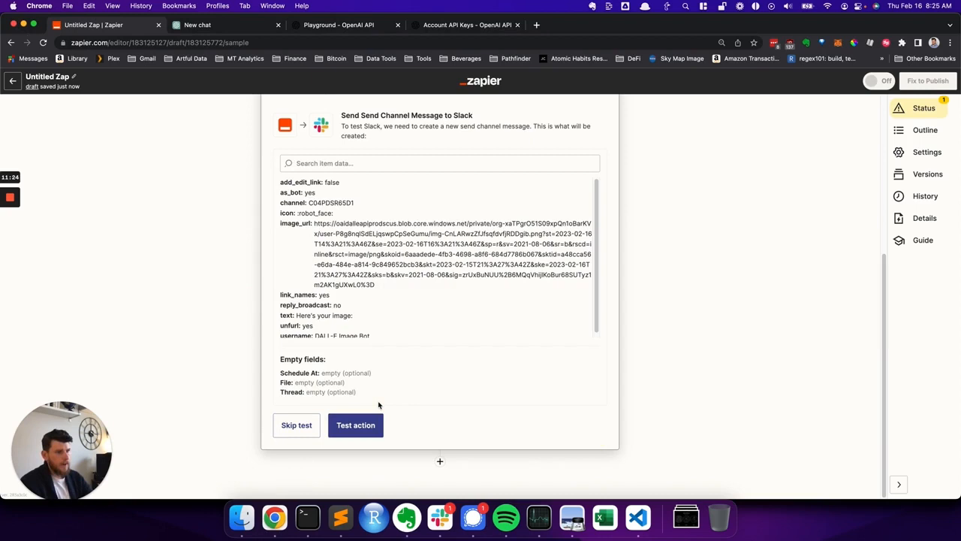
# Run the Slack action test that posts the elephant image, then publish the Zap
pyautogui.click(355, 425)
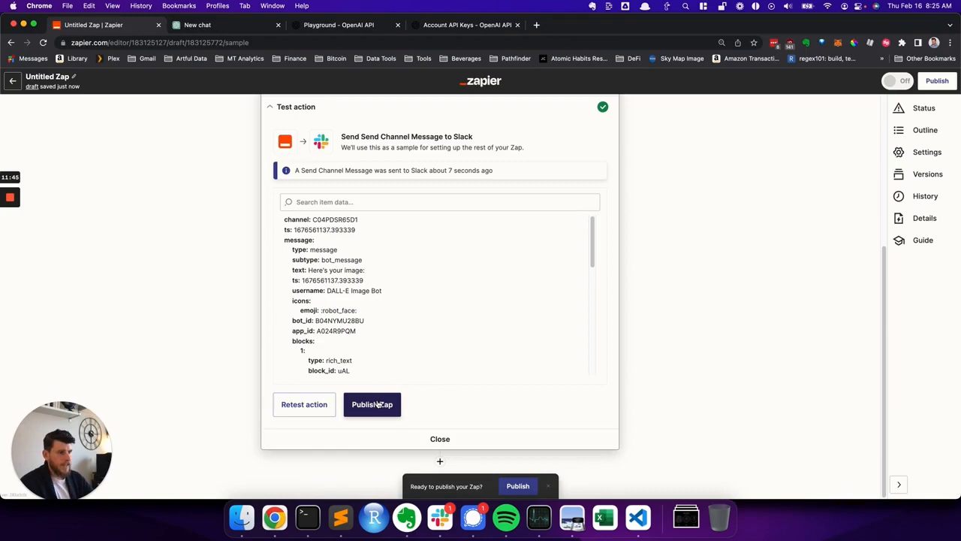
pyautogui.click(371, 404)
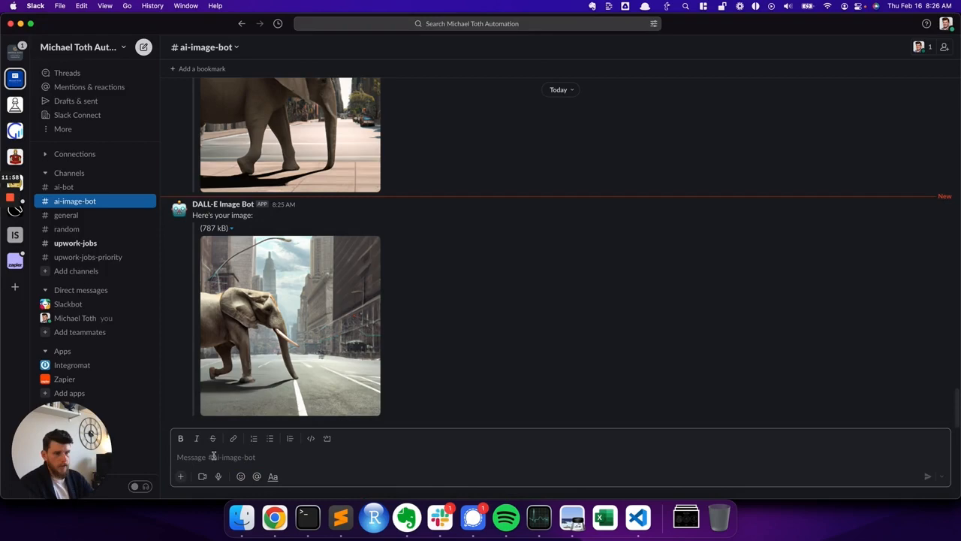
pyautogui.moveTo(445, 333)
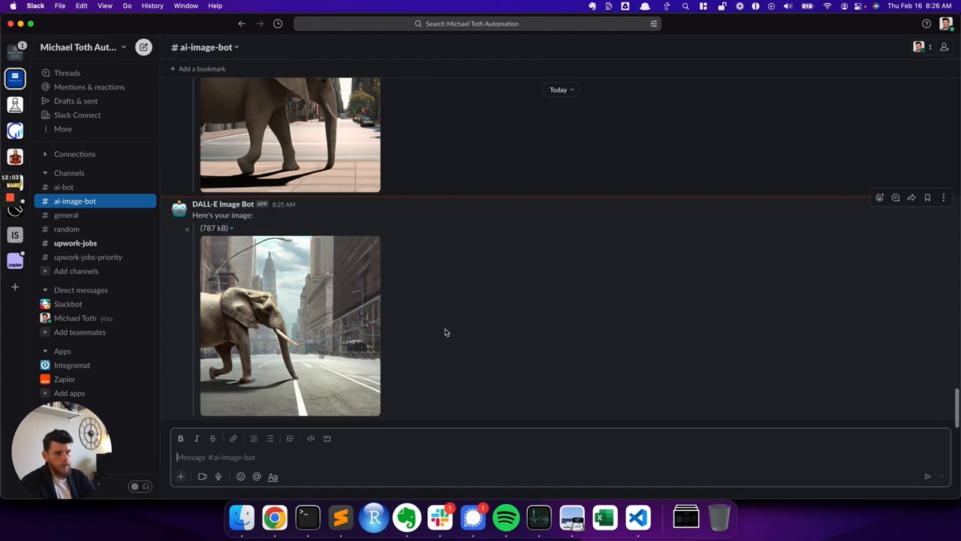
# Post 'A jaguar walking through Tokyo with sunglasses on' in #ai-image-bot and check the live zap
pyautogui.write('A jaguar wall')
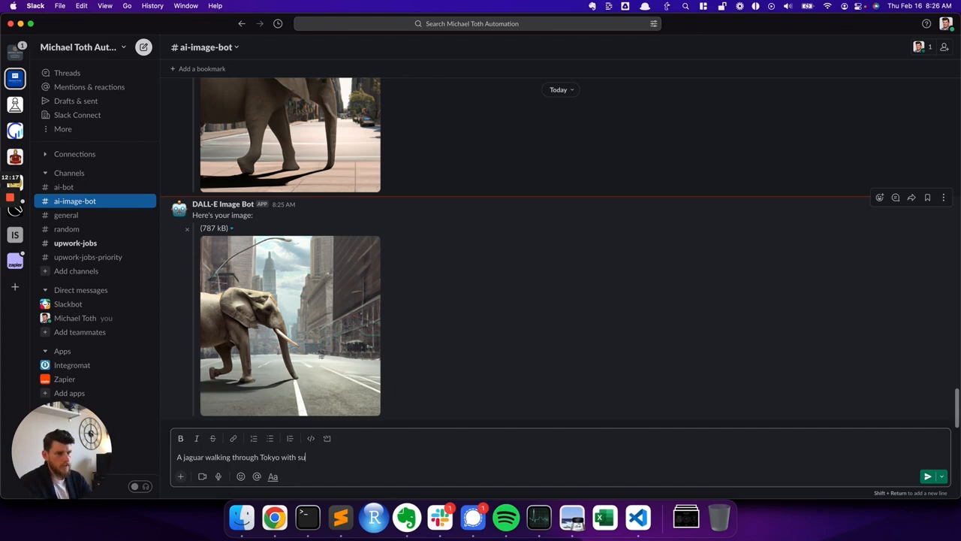
pyautogui.write('nglasses on')
pyautogui.press('Return')
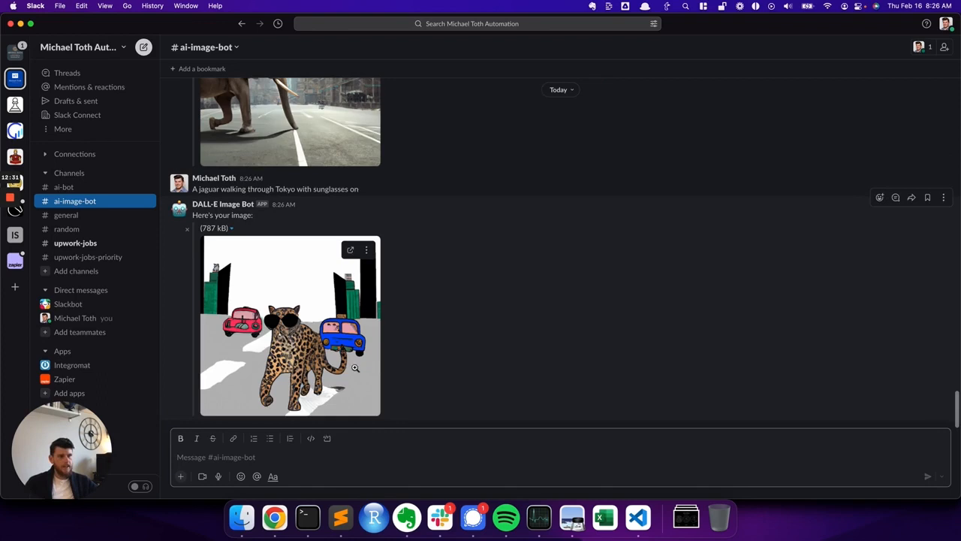
pyautogui.moveTo(389, 327)
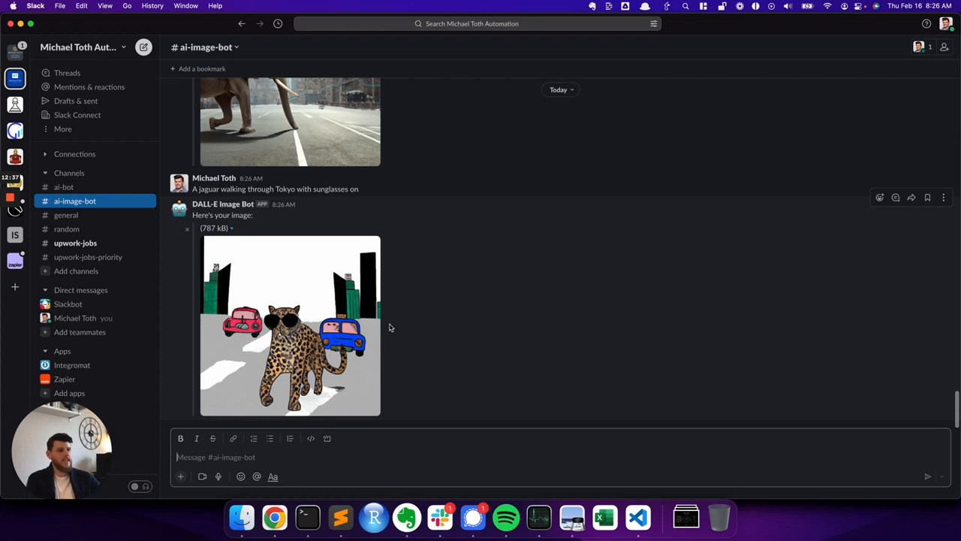
pyautogui.click(274, 517)
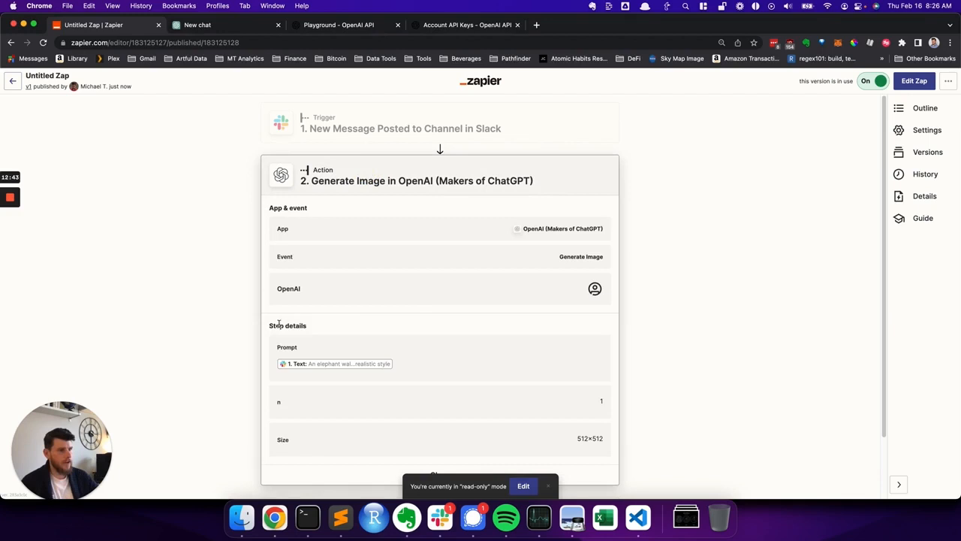
pyautogui.click(439, 517)
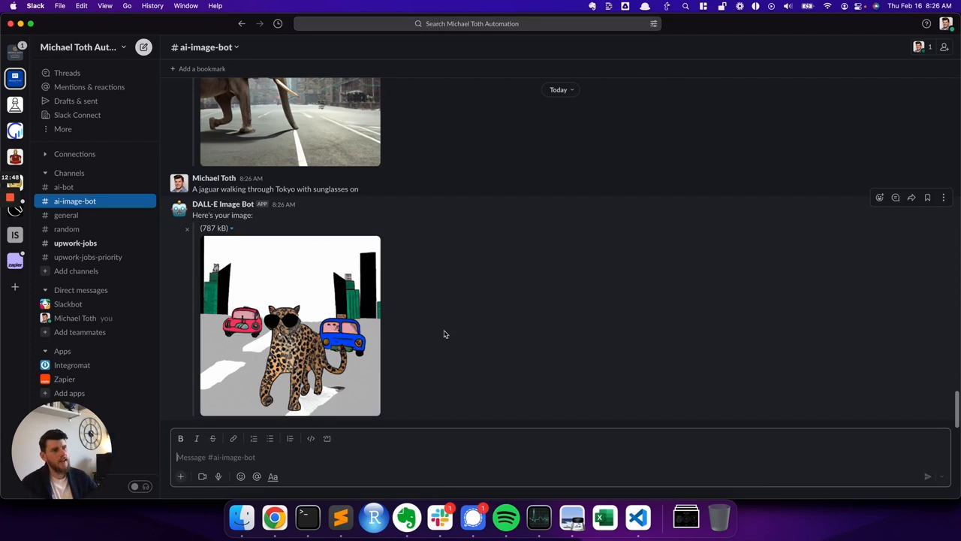
pyautogui.moveTo(357, 334)
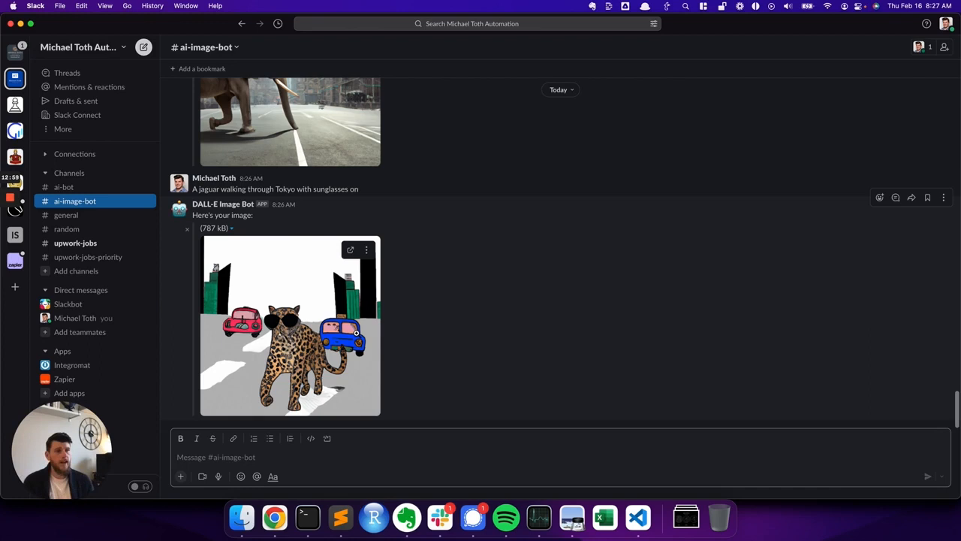
pyautogui.moveTo(409, 365)
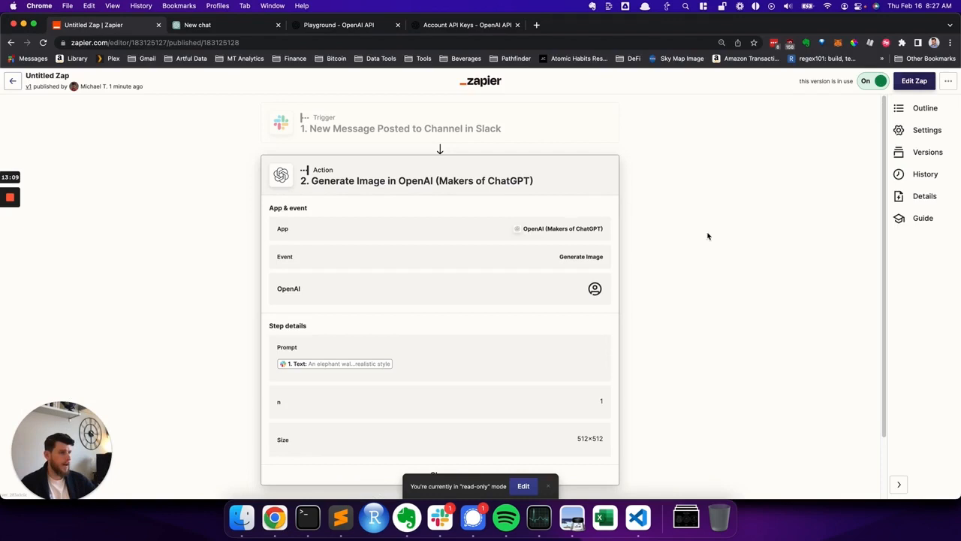
# Post the jaguar prompt with 'in a photorealistic style' added to #ai-image-bot
pyautogui.click(439, 517)
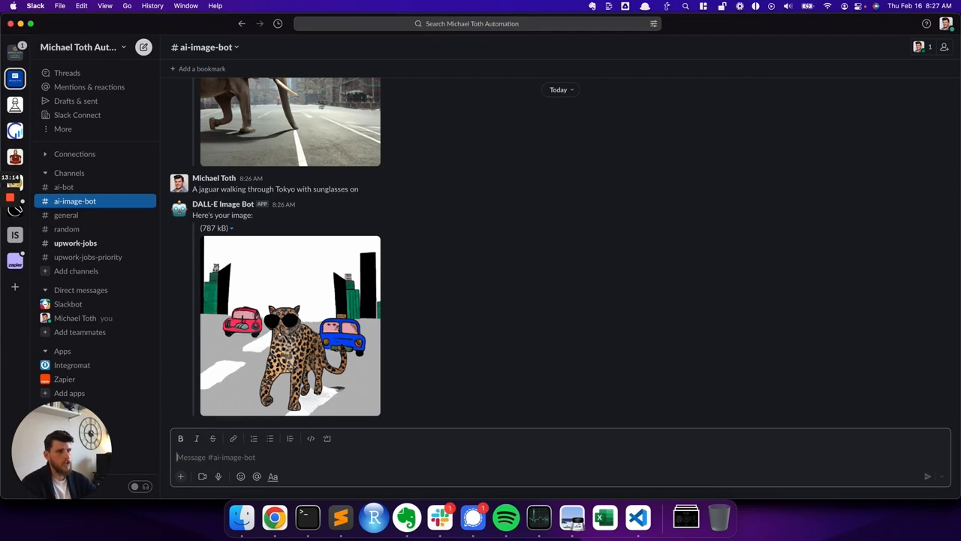
pyautogui.write('A jaguar walking through Tokyo with sunglasses on')
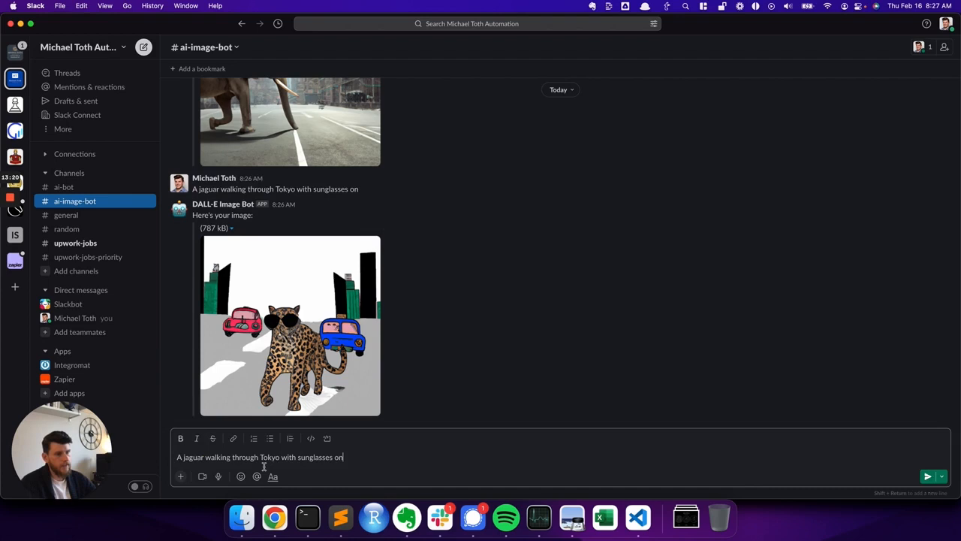
pyautogui.write('in a photorealistic s')
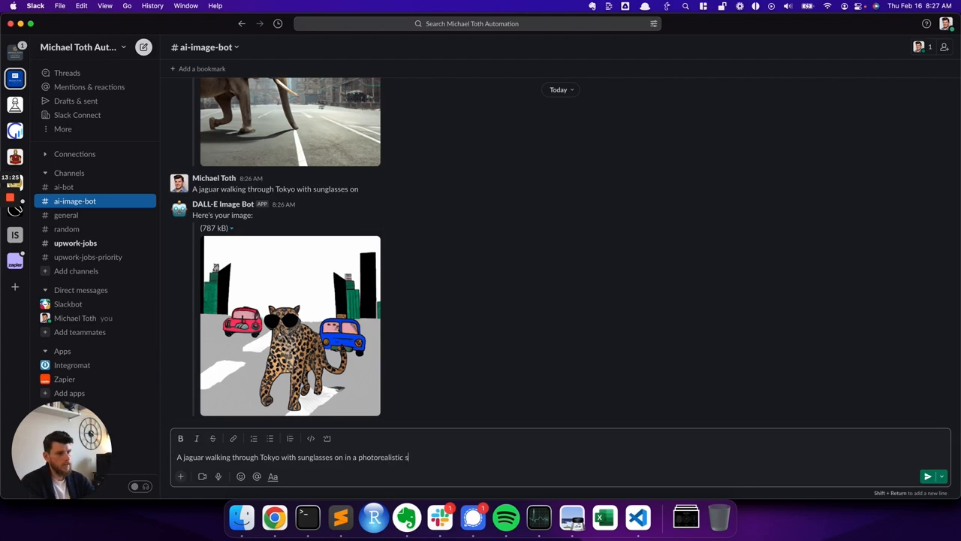
pyautogui.press('Return')
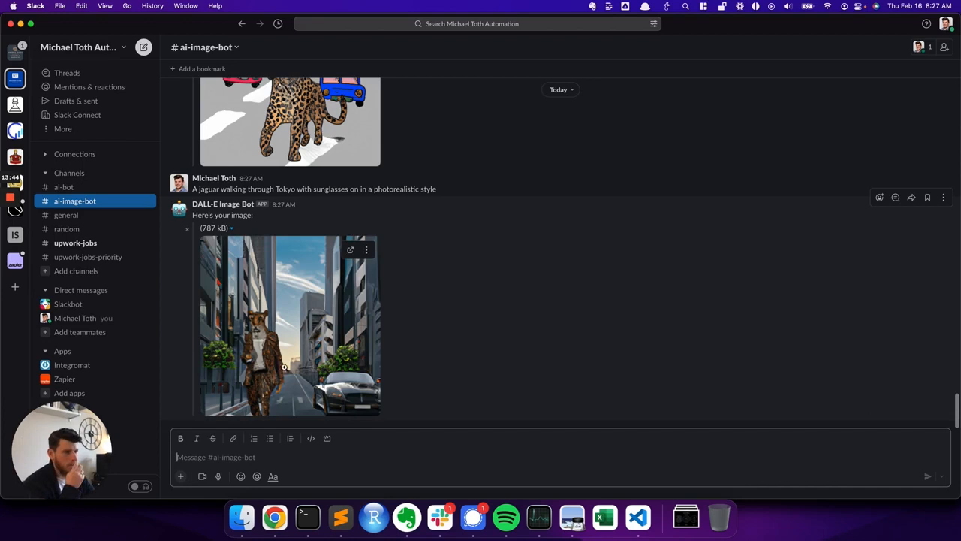
pyautogui.write('A jaguar walking through Tokyo with sunglasses on in a photorealistic style')
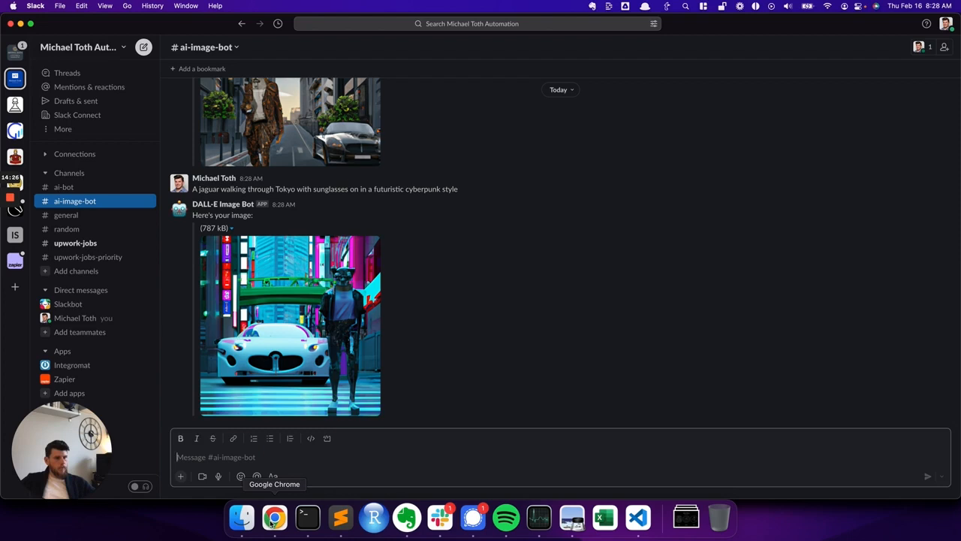
pyautogui.moveTo(472, 518)
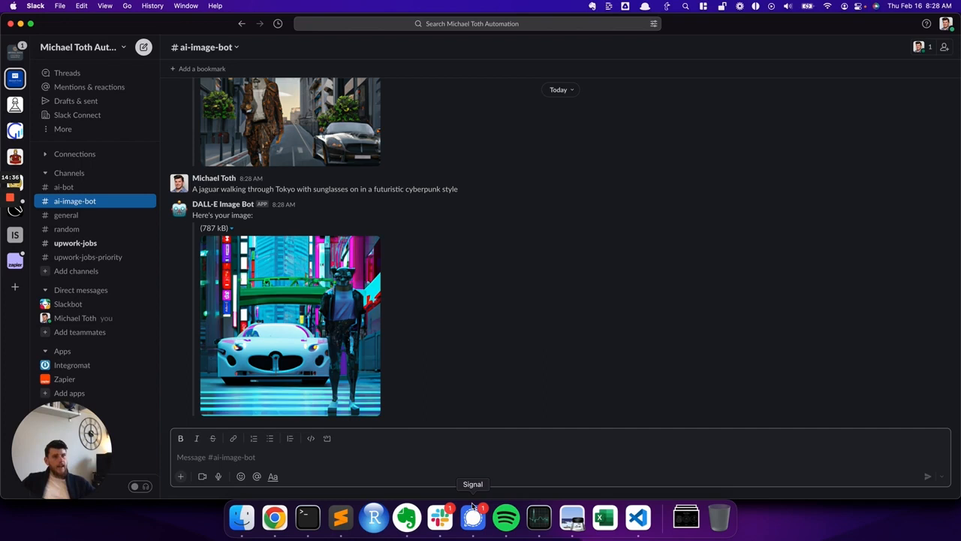
pyautogui.moveTo(274, 517)
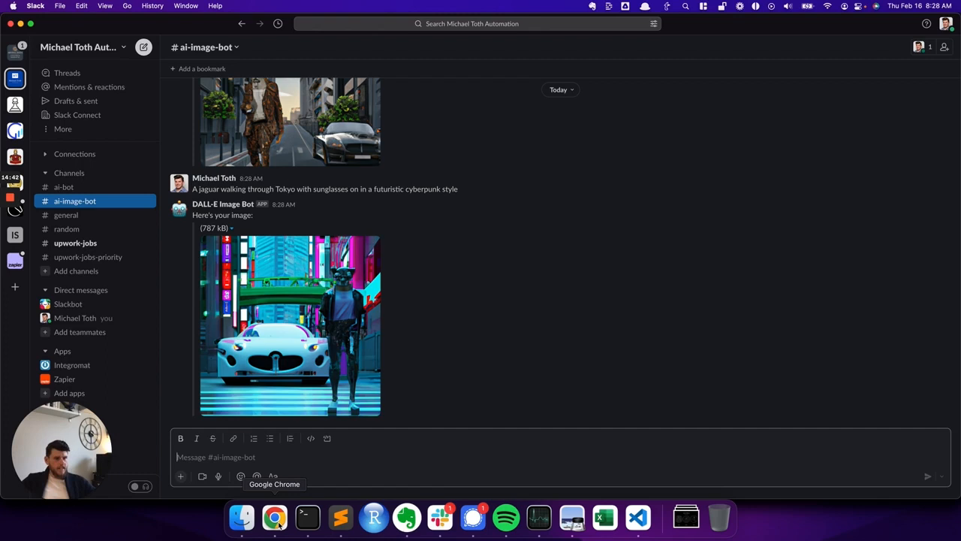
# Switch to Chrome to view the published zap after the cyberpunk jaguar arrives
pyautogui.click(275, 517)
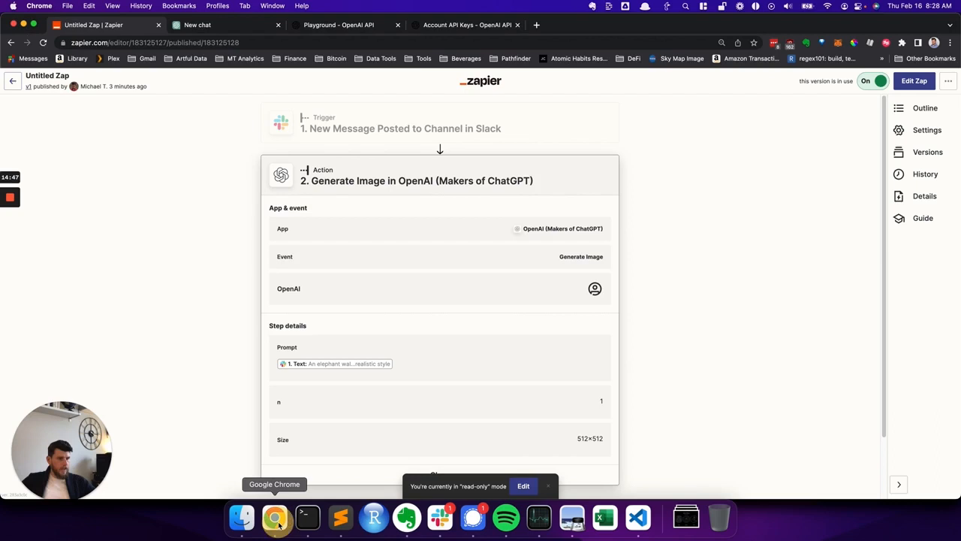